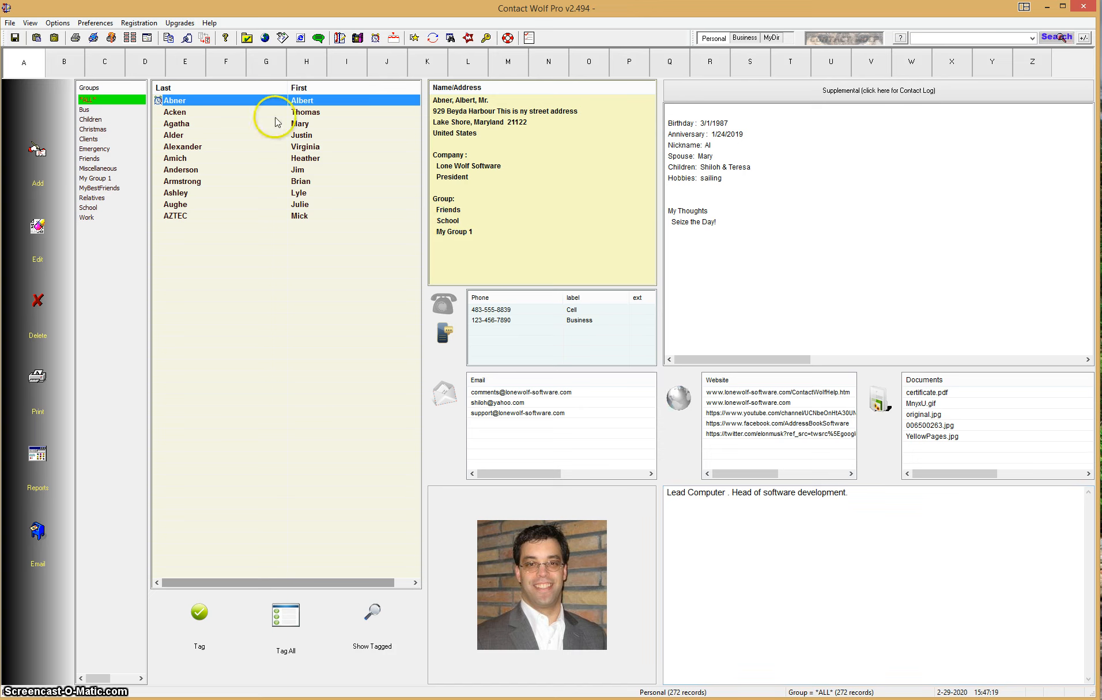
mouse_move(101, 110)
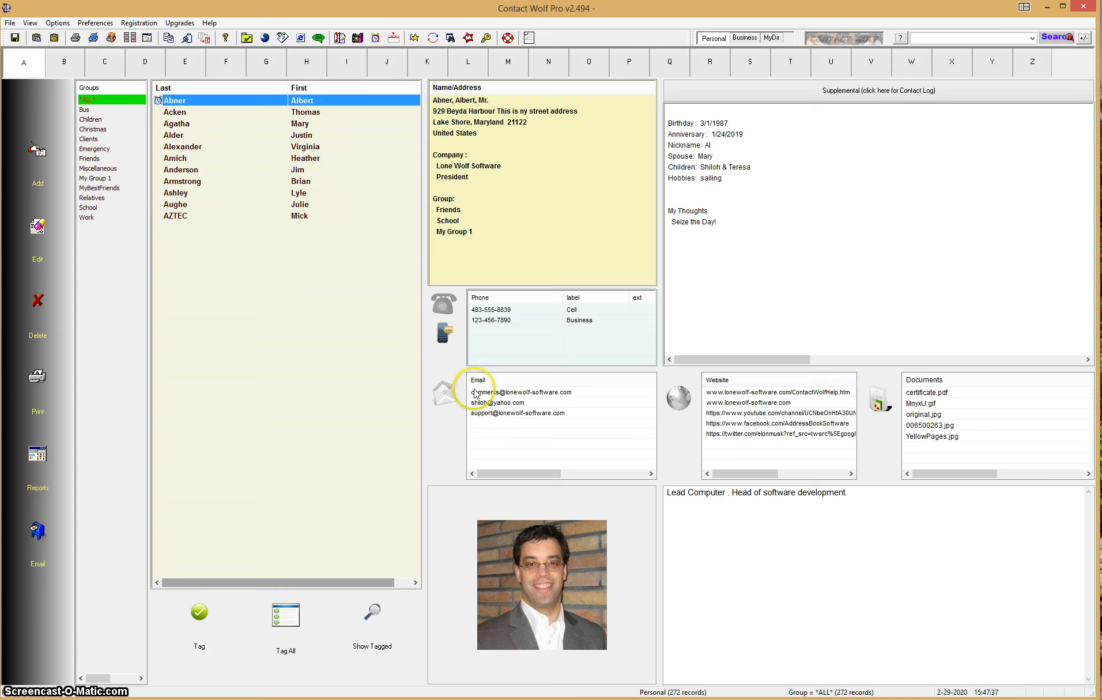
mouse_move(260, 138)
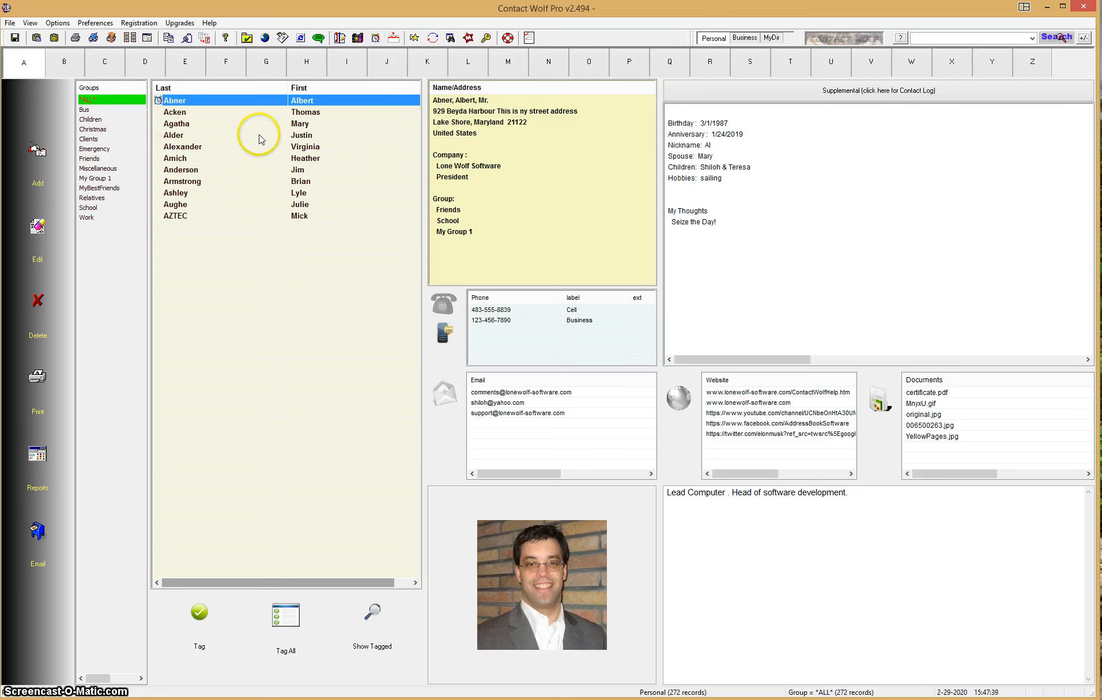
mouse_move(68, 176)
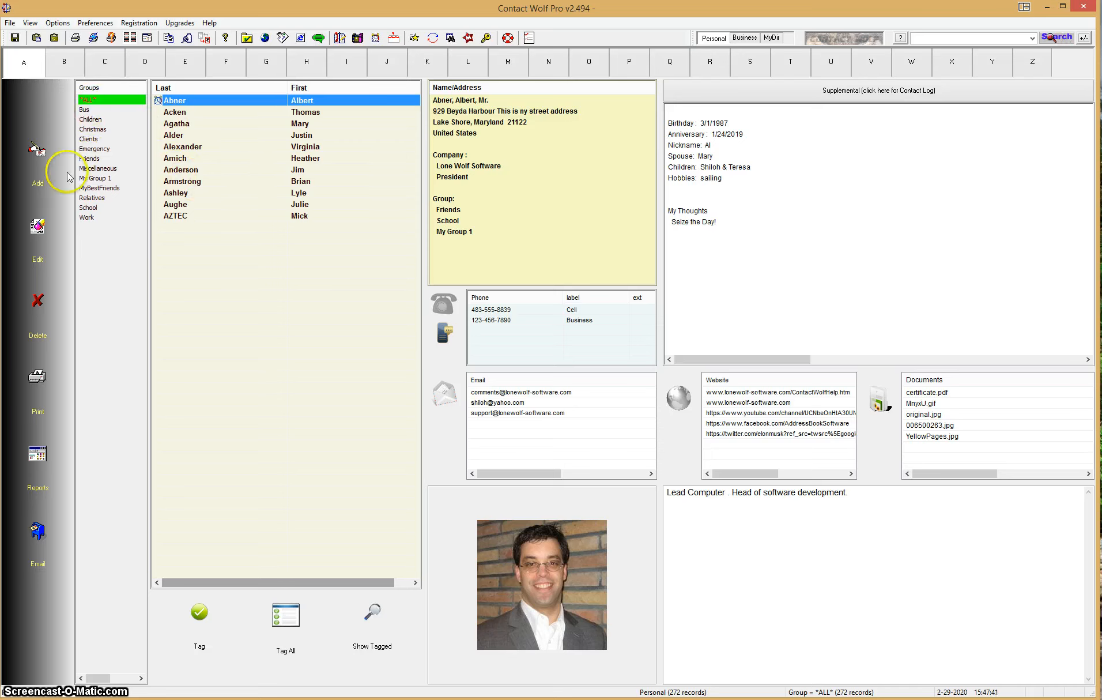
mouse_move(141, 208)
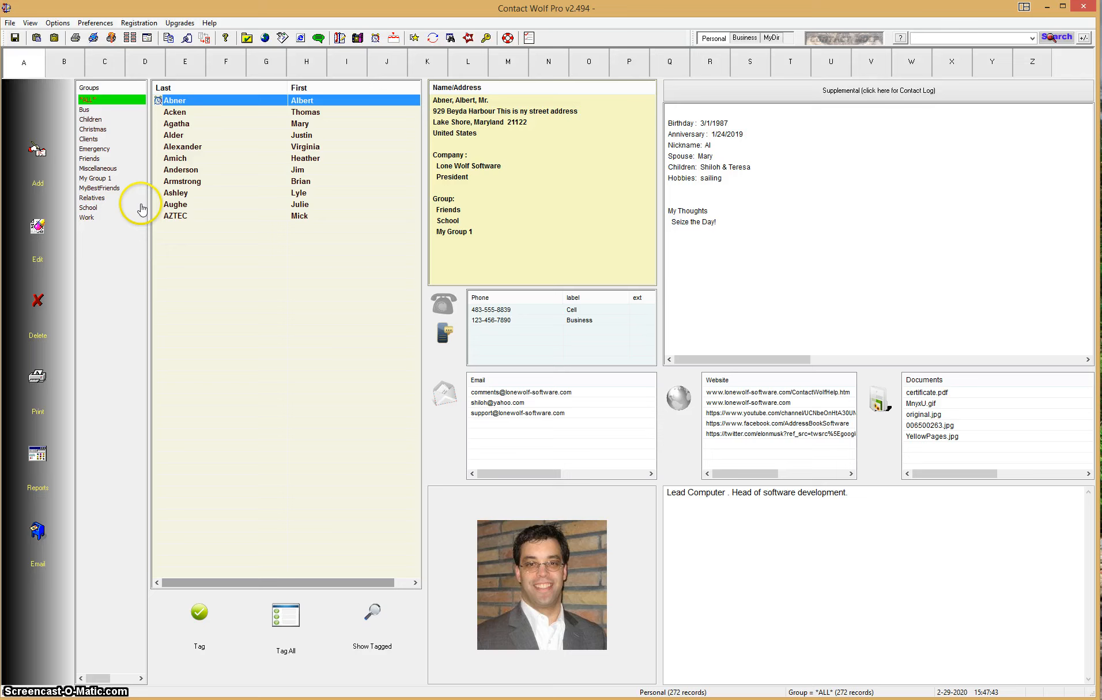
mouse_move(110, 212)
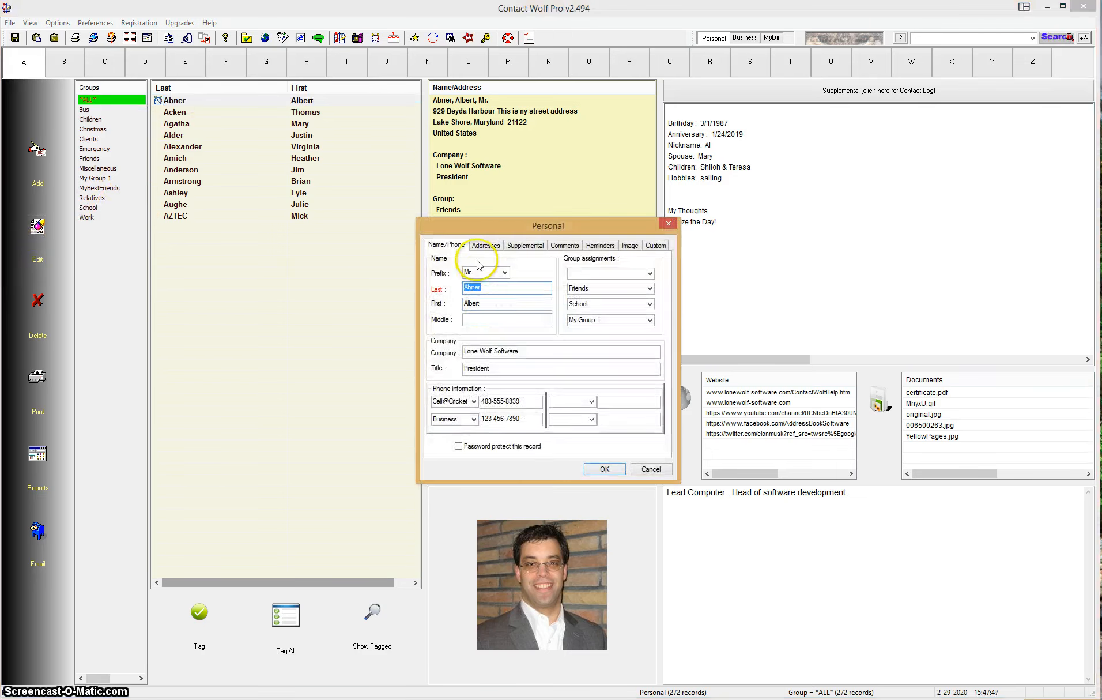
left_click(524, 245)
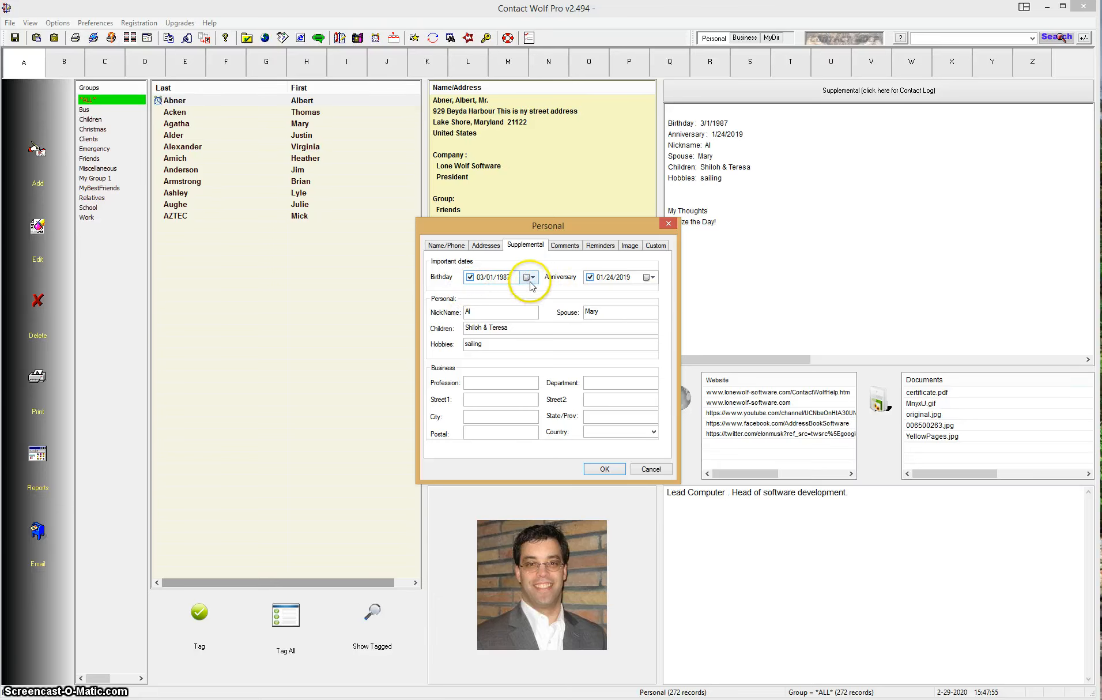
left_click(531, 277)
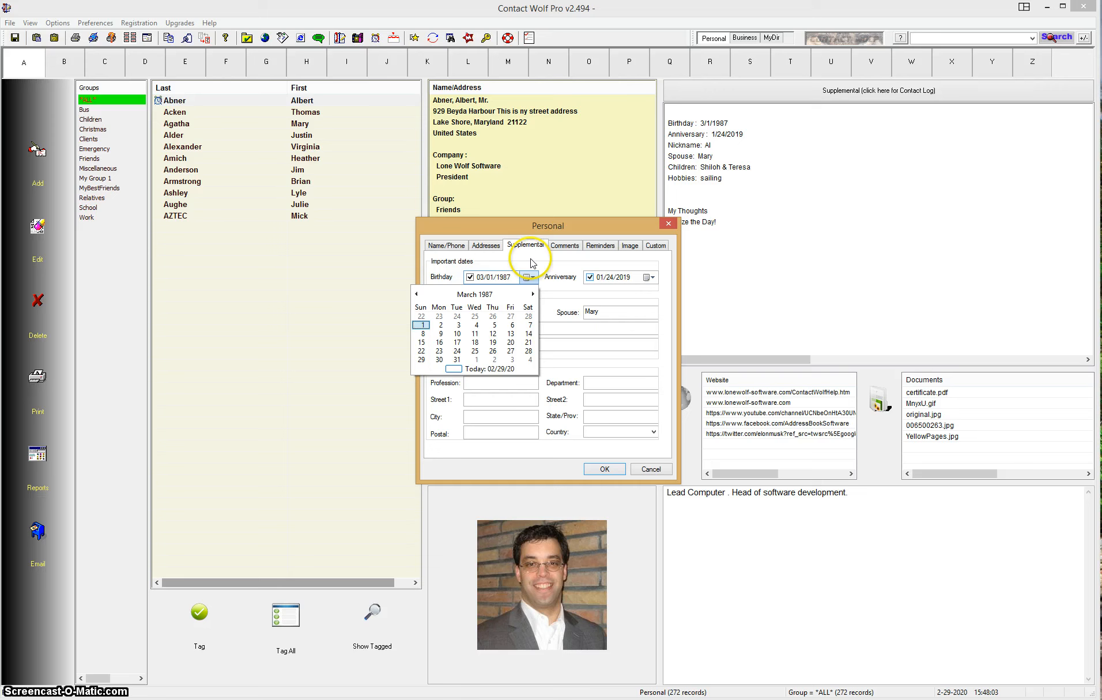
left_click(531, 276)
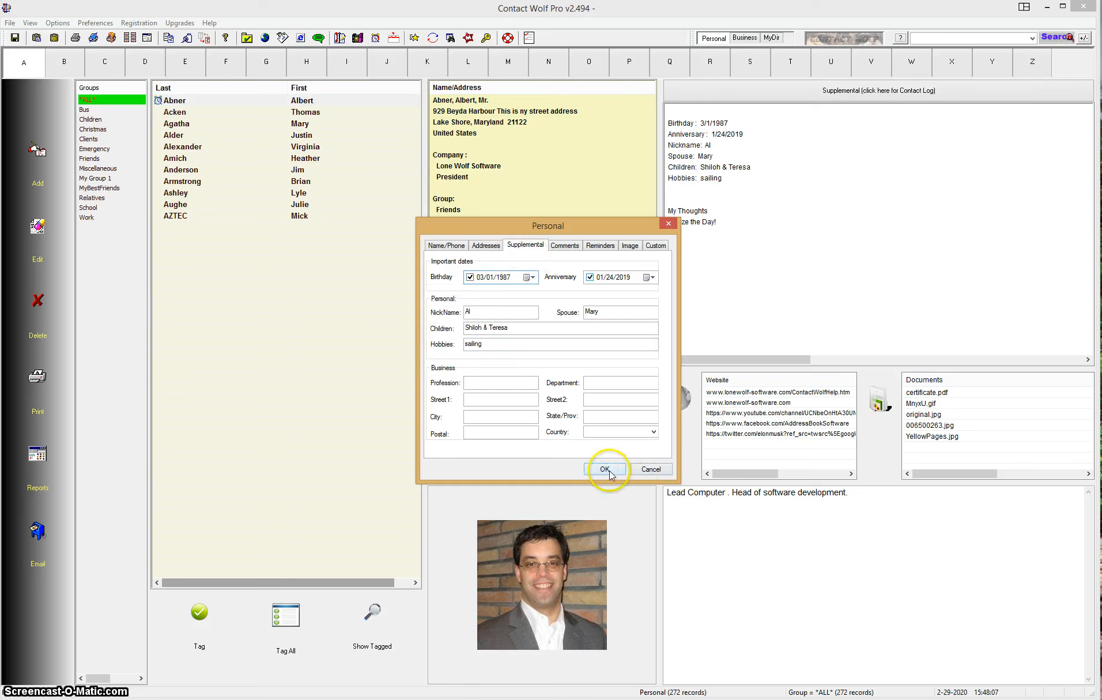
left_click(606, 469)
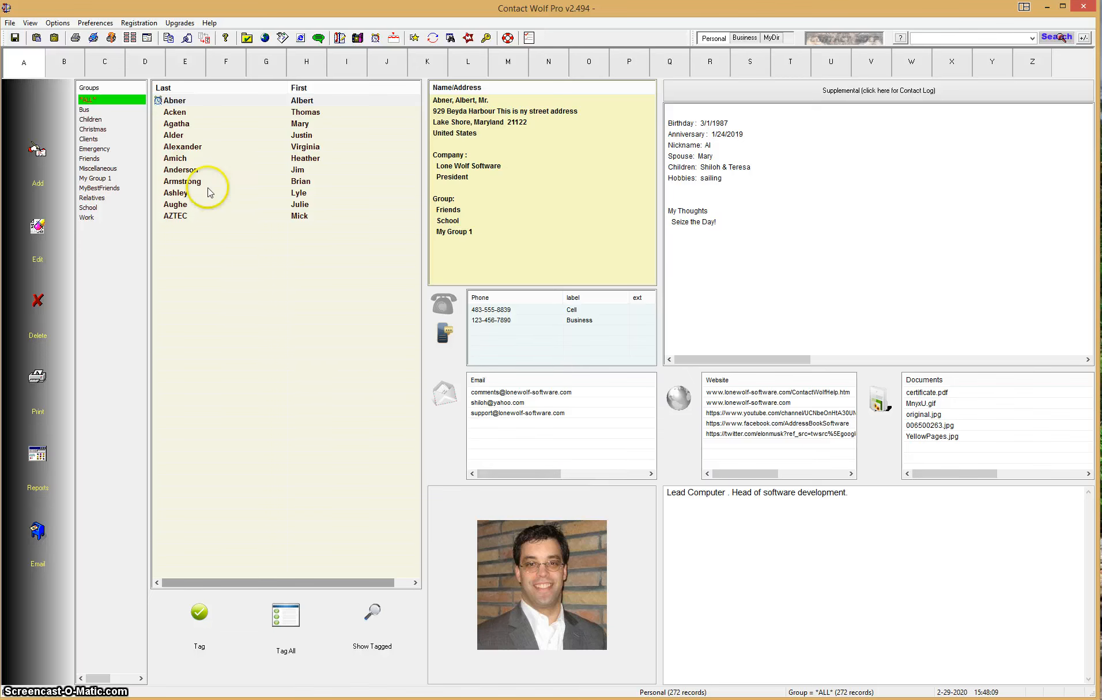
mouse_move(238, 167)
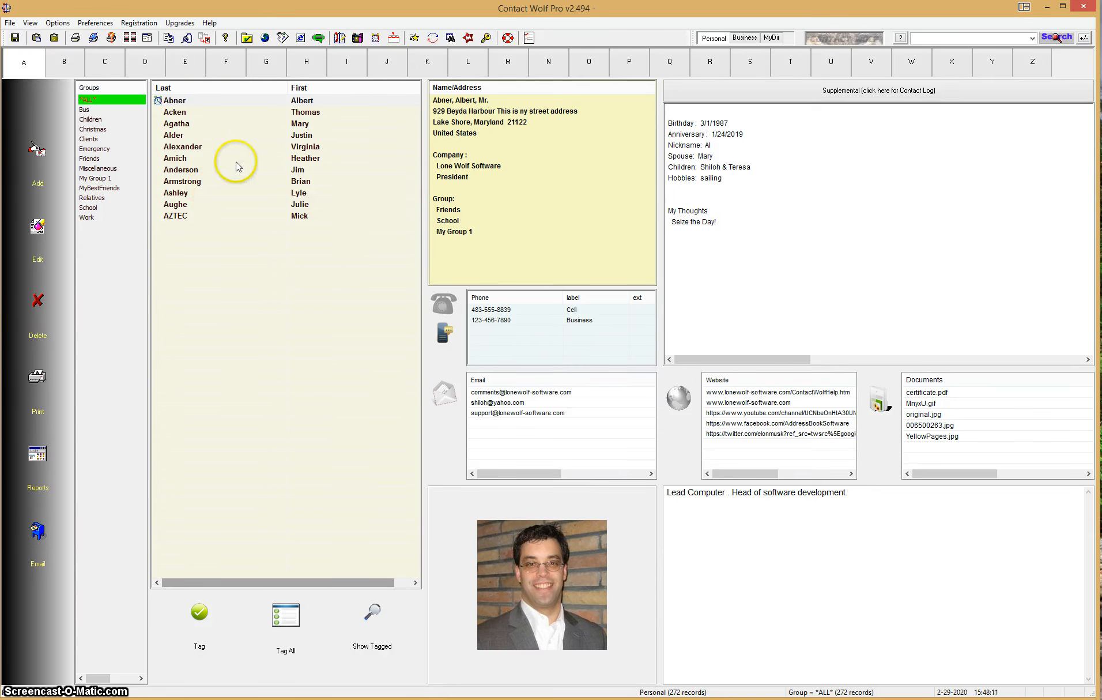
mouse_move(137, 89)
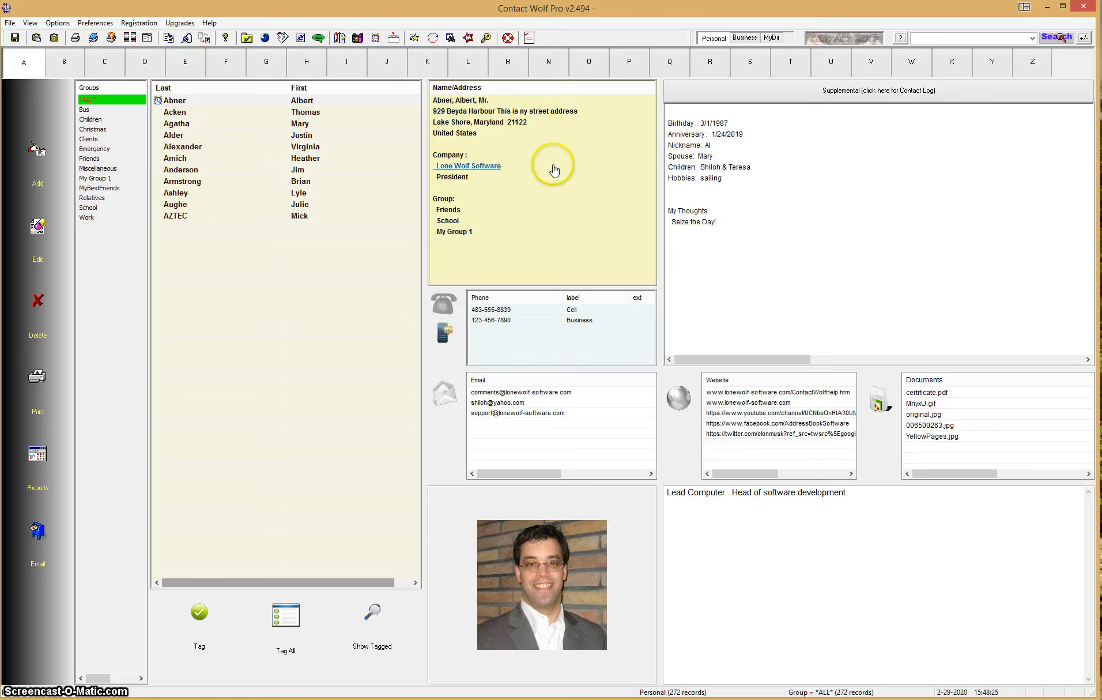
mouse_move(448, 209)
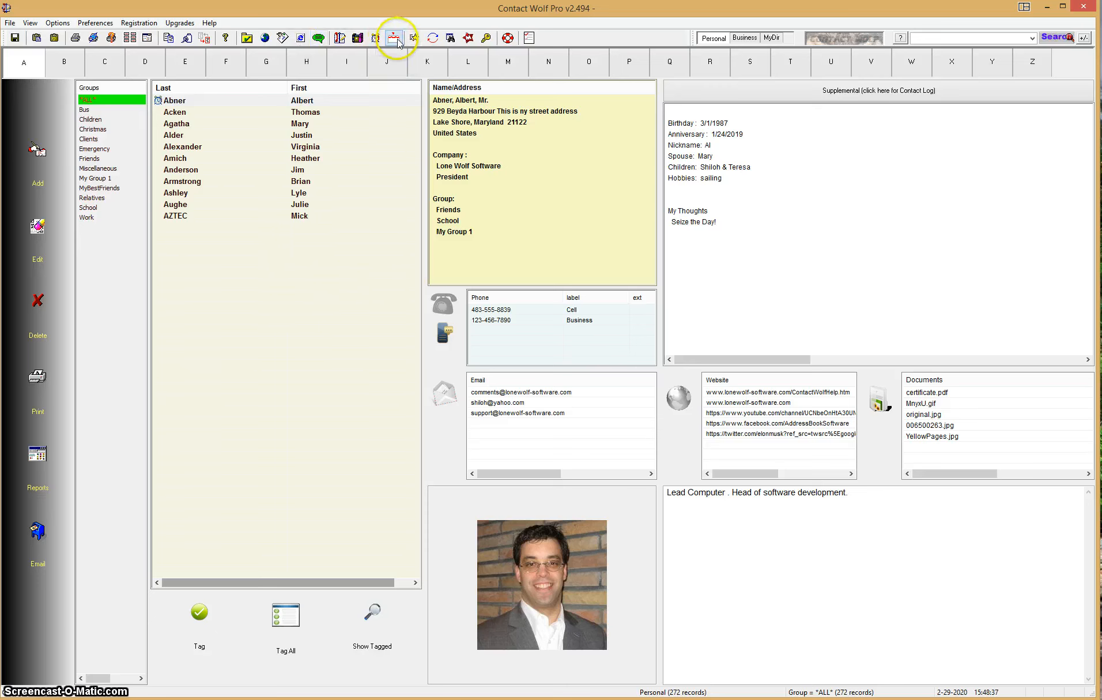
mouse_move(394, 38)
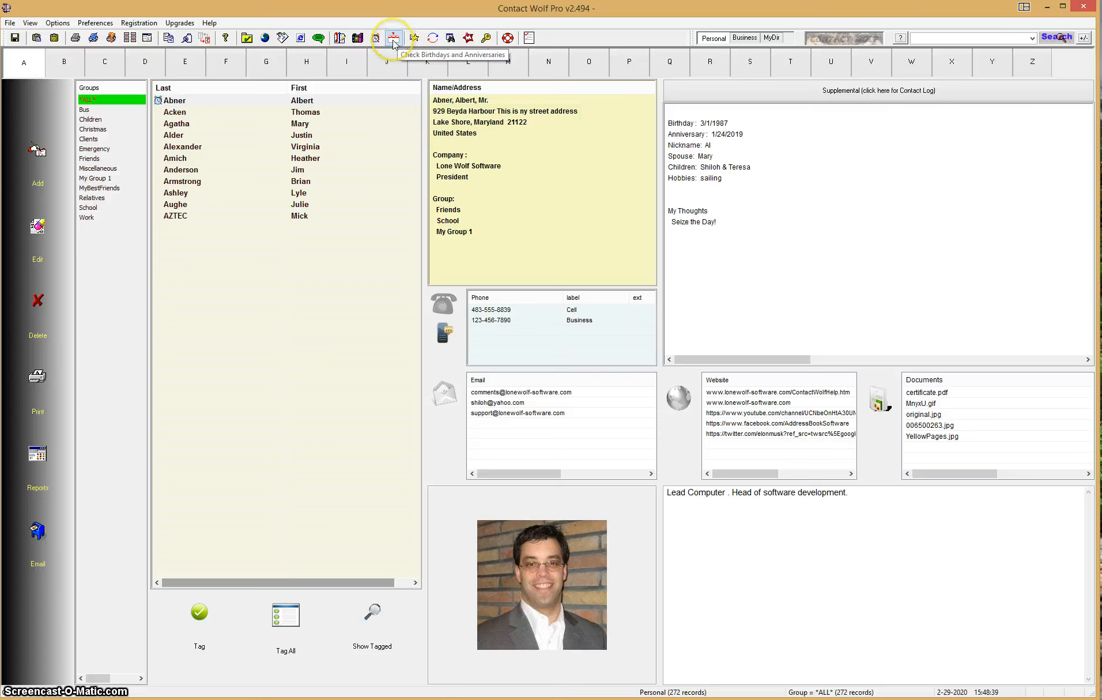
Show birthdays and anniversaries for all contacts over the next 20 days.
left_click(394, 38)
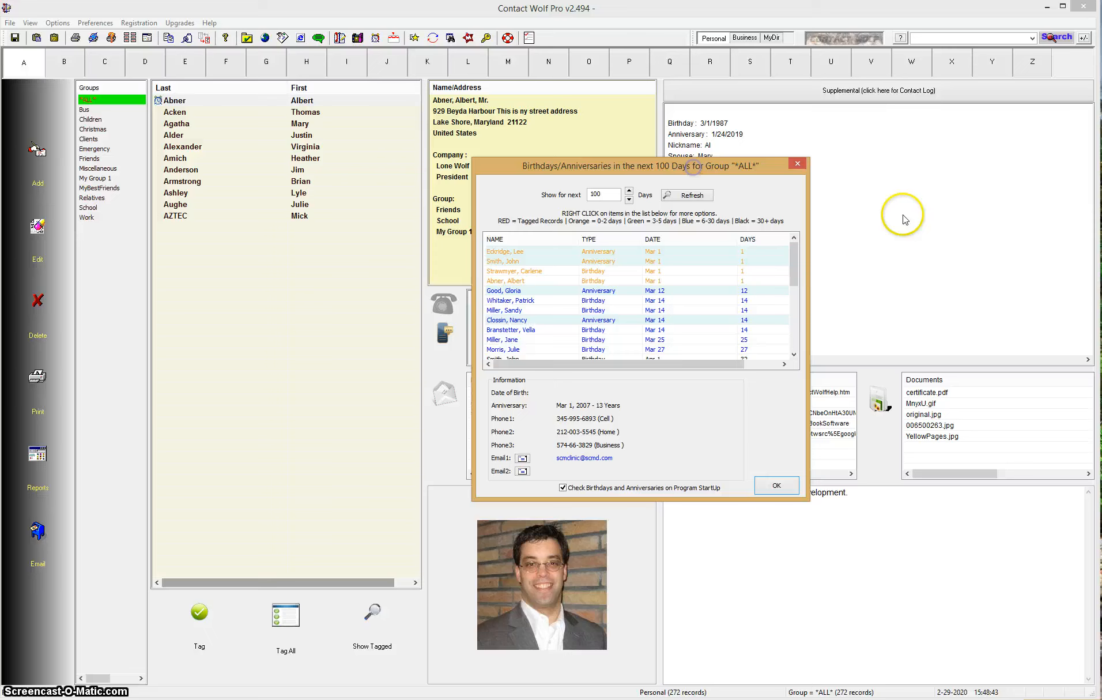
mouse_move(650, 176)
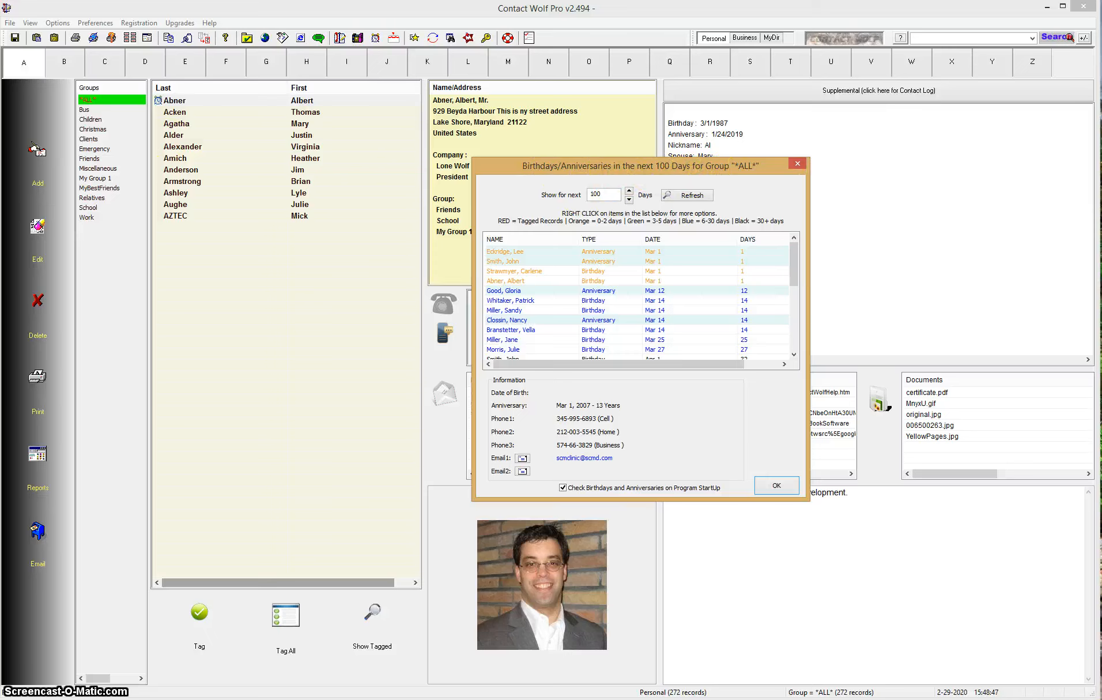
mouse_move(850, 273)
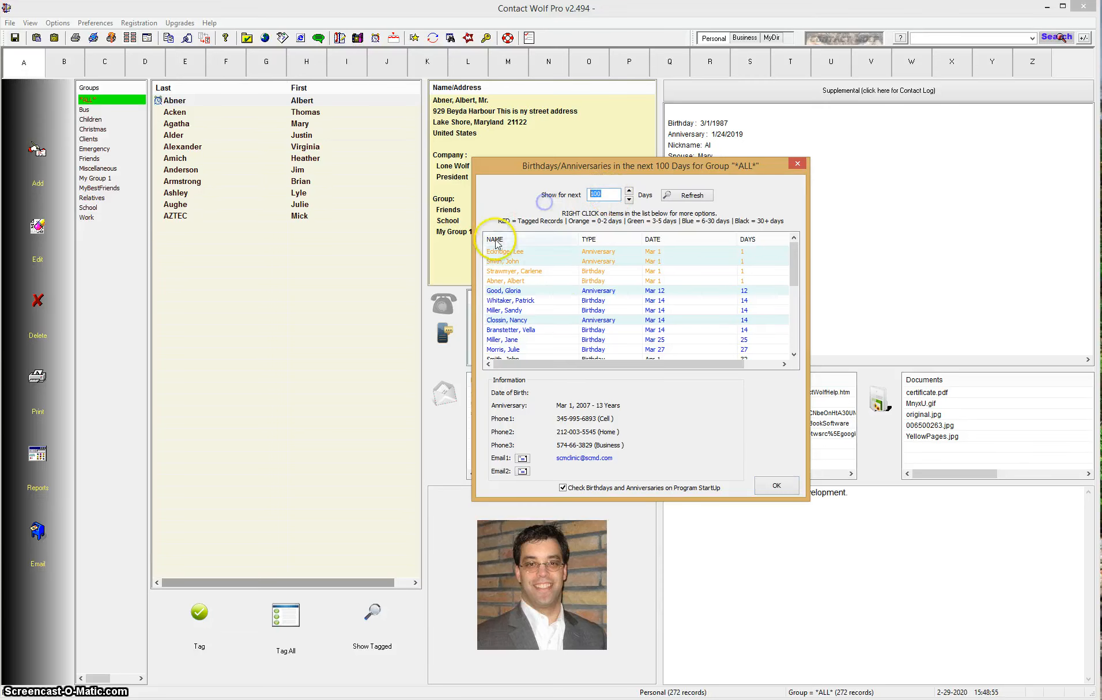
type("20")
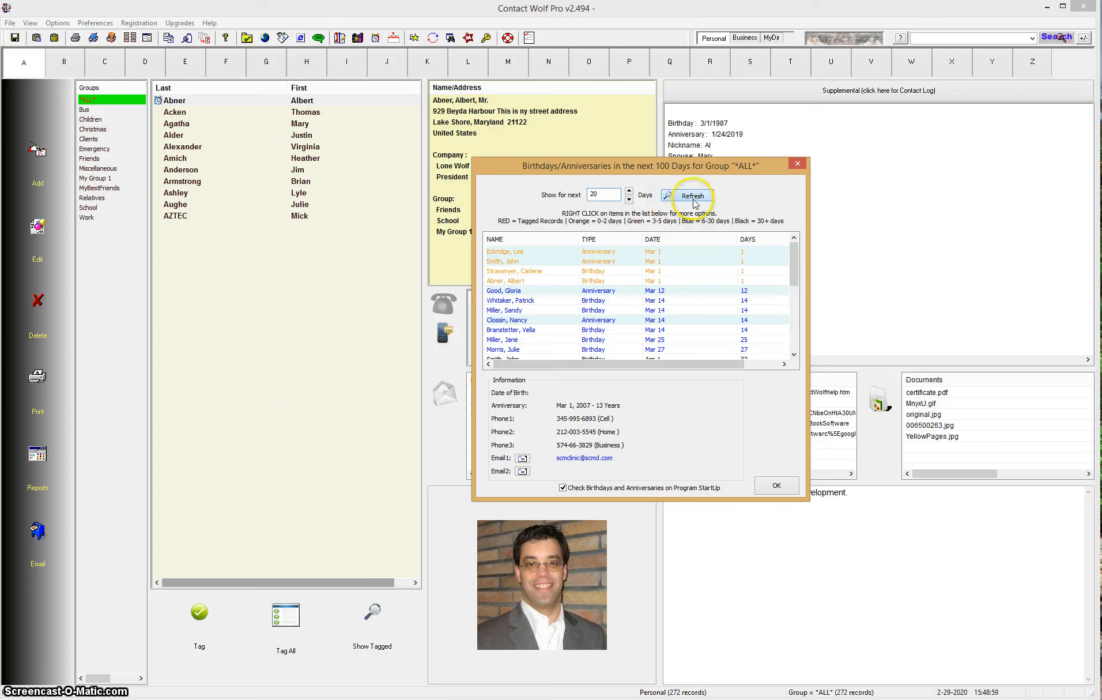
left_click(692, 195)
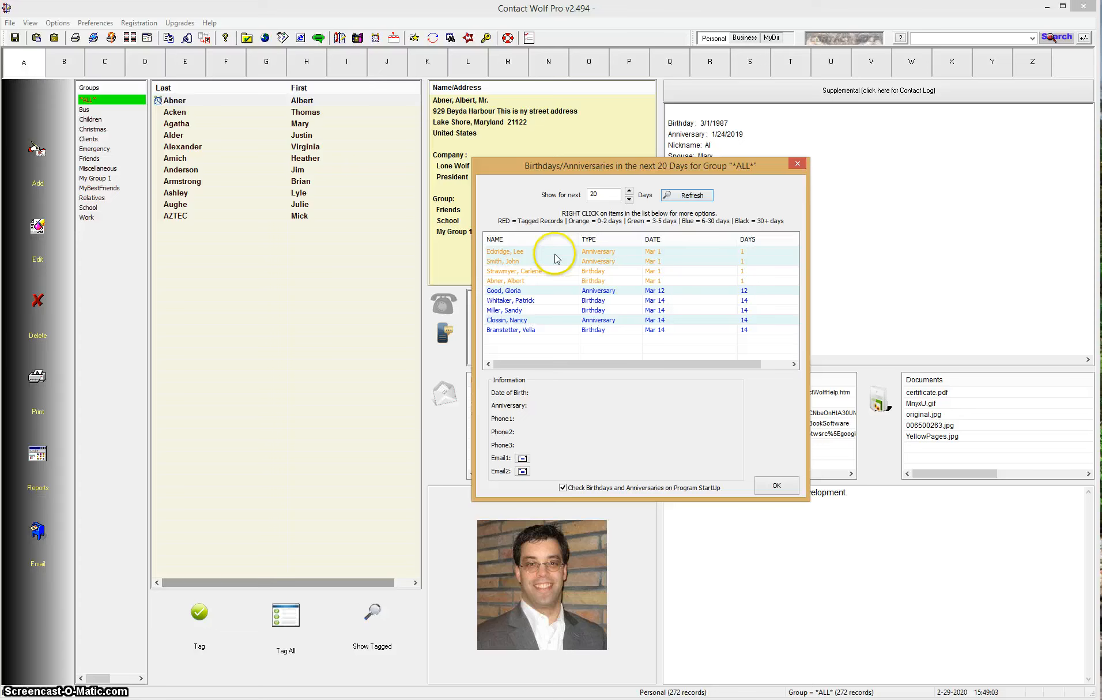
mouse_move(554, 262)
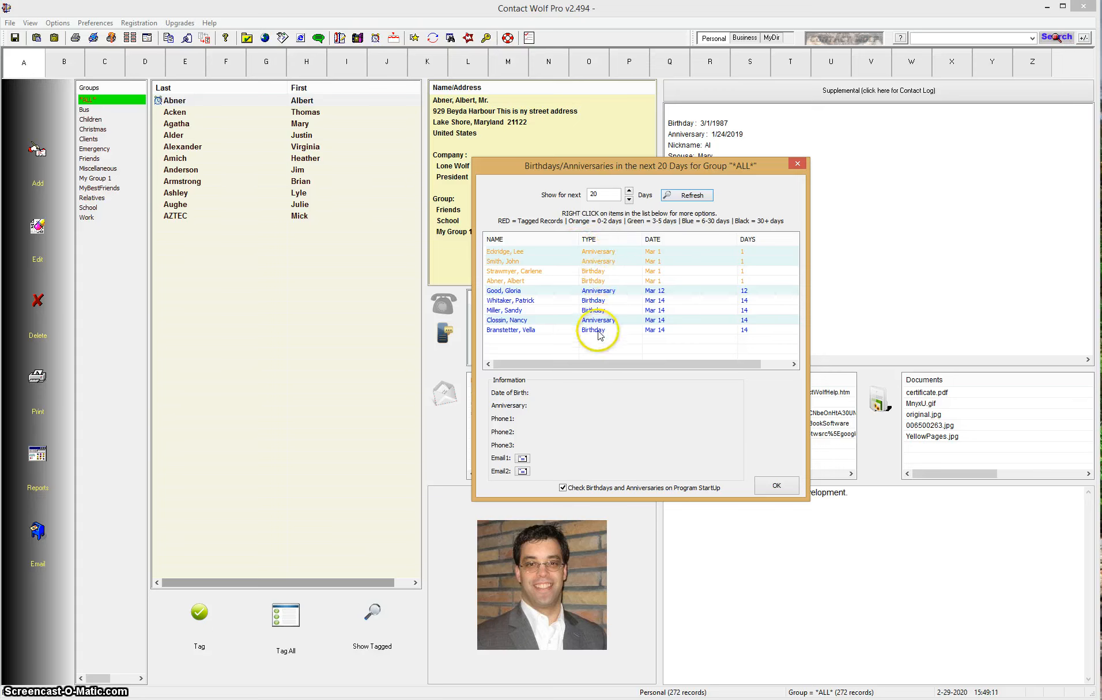
mouse_move(636, 298)
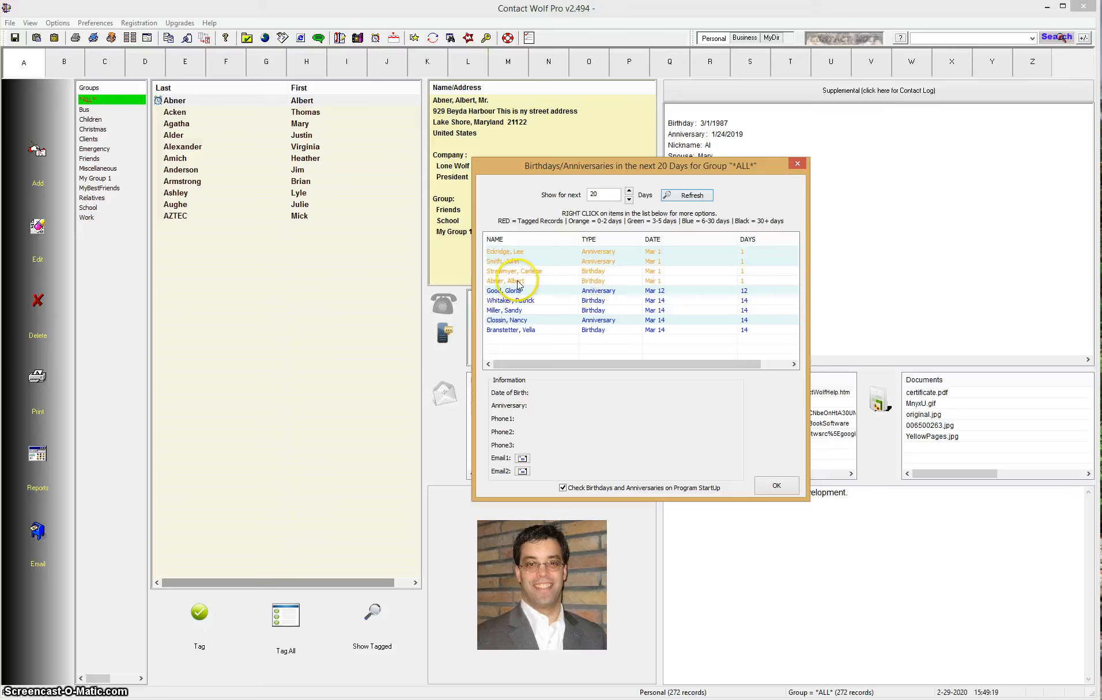
left_click(505, 280)
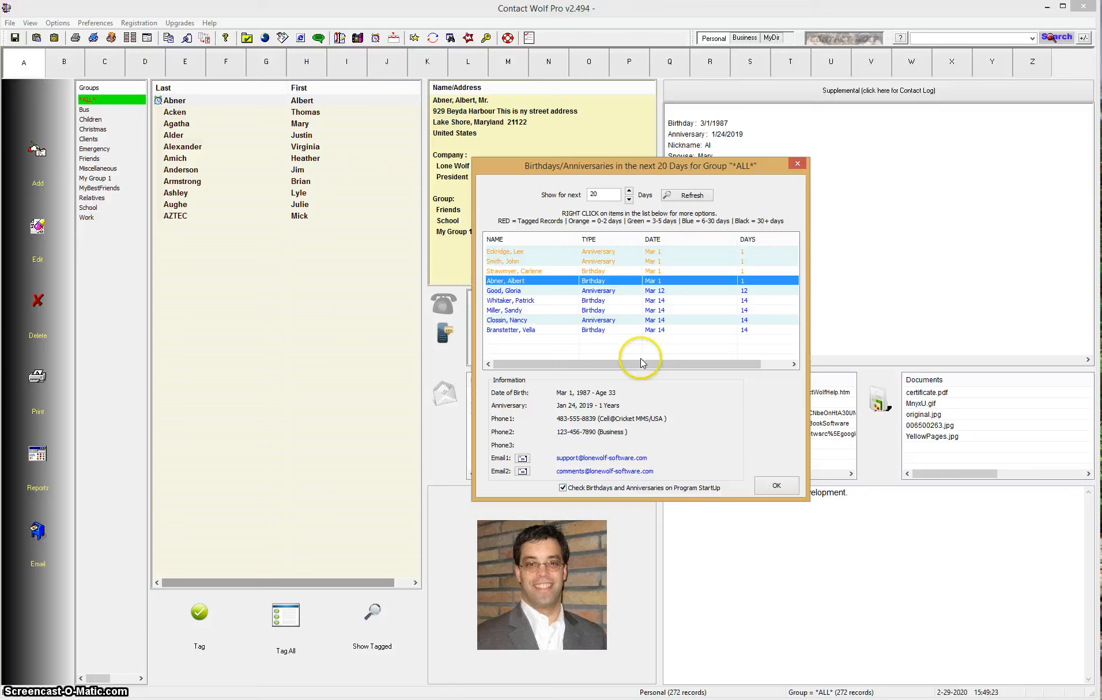
mouse_move(586, 288)
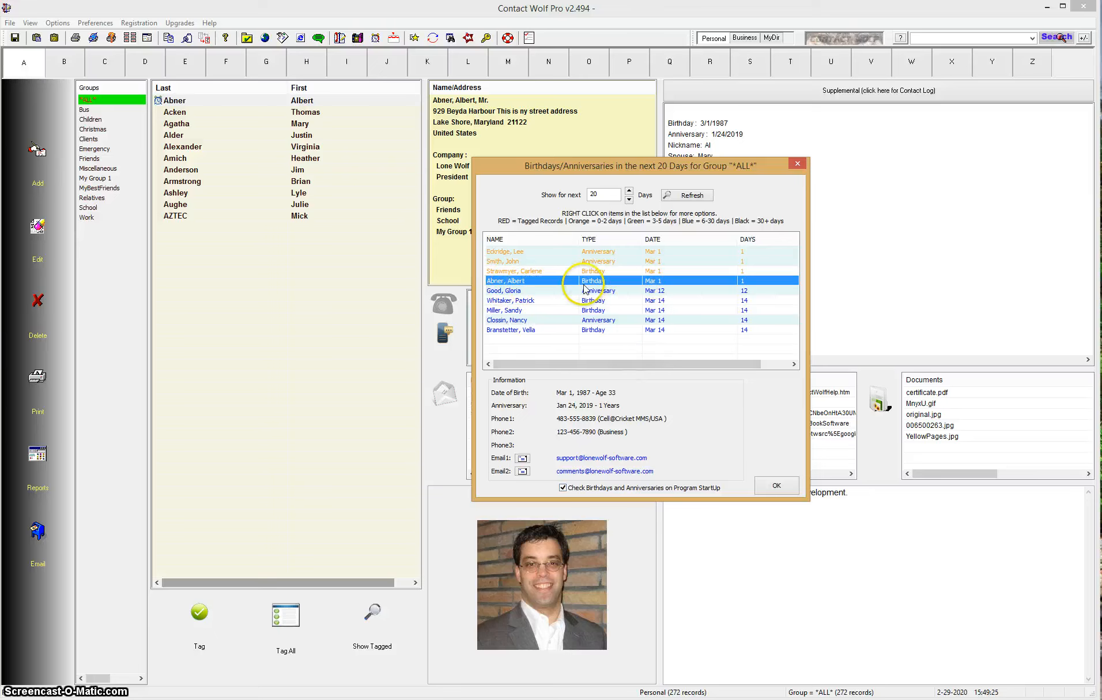
mouse_move(753, 288)
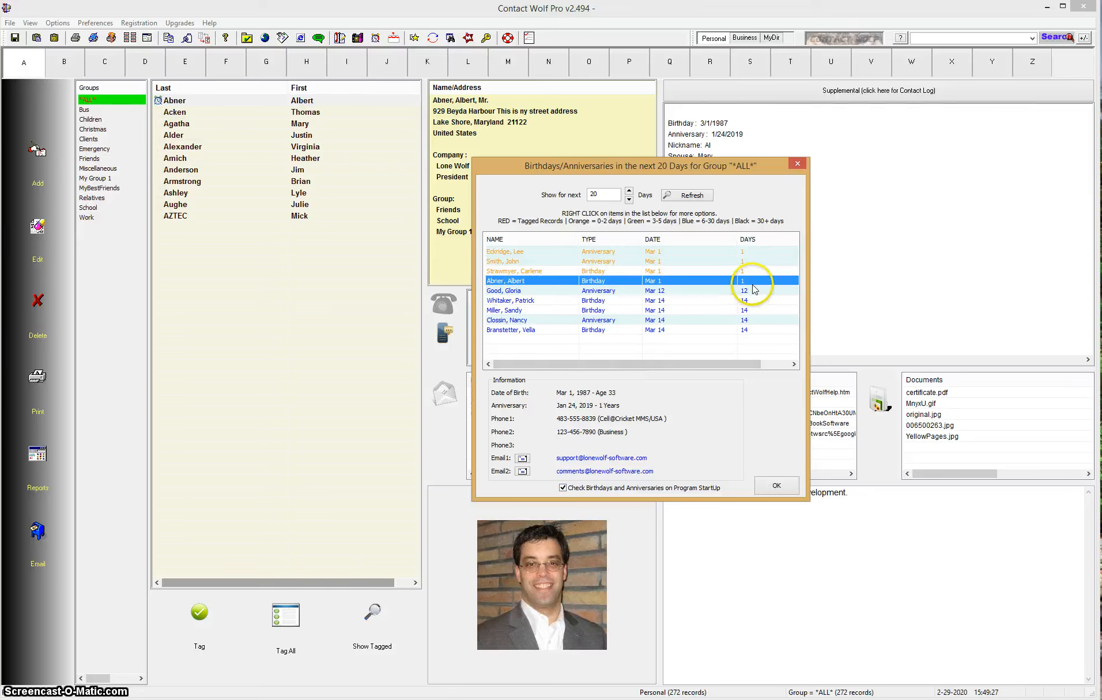
mouse_move(772, 462)
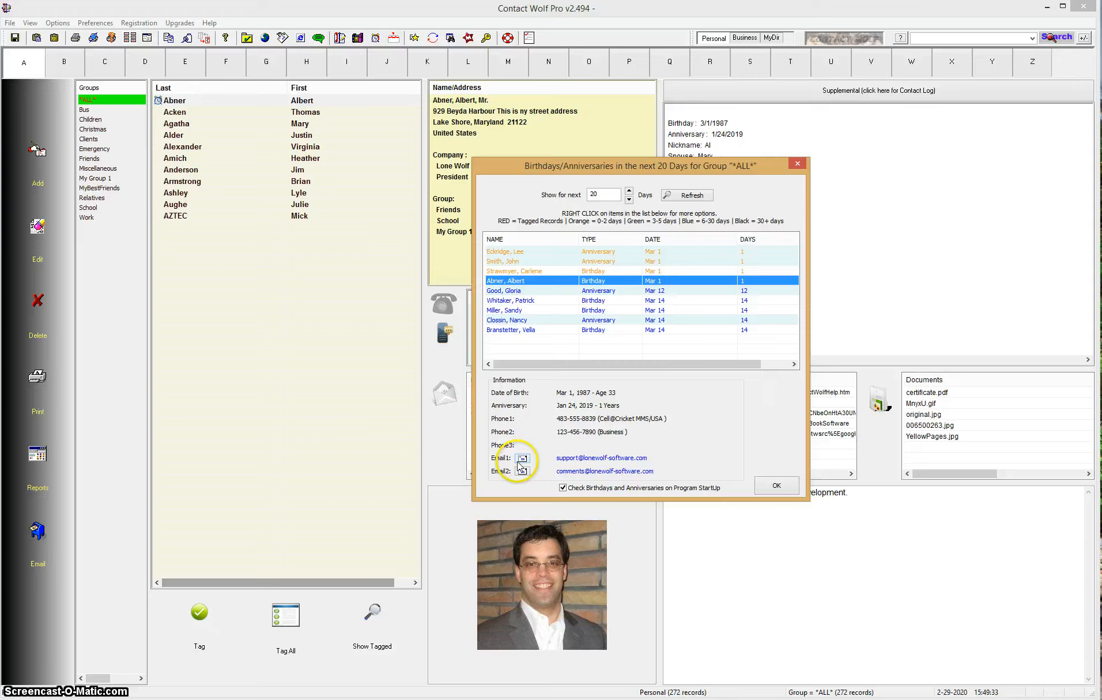
left_click(521, 457)
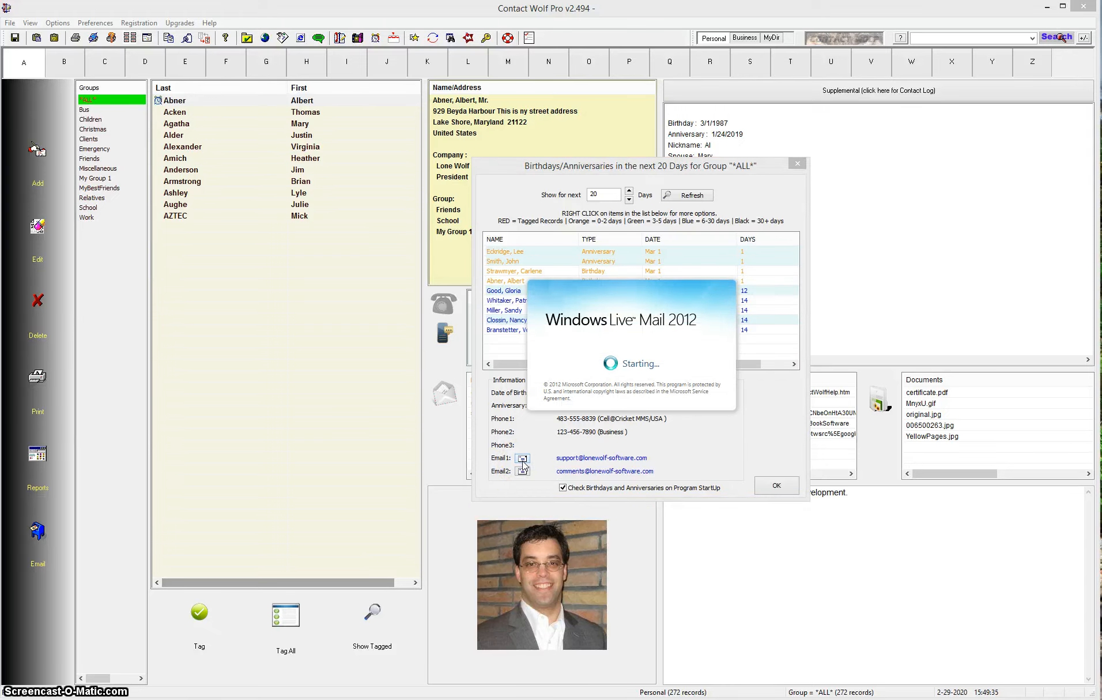
left_click(521, 458)
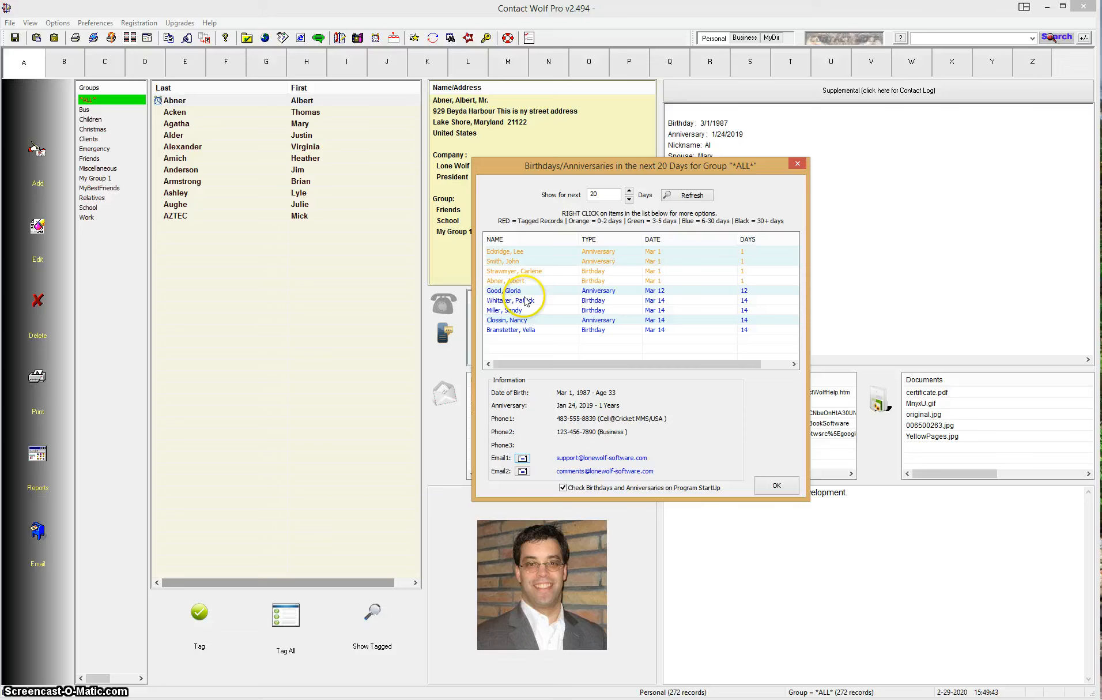
left_click(520, 280)
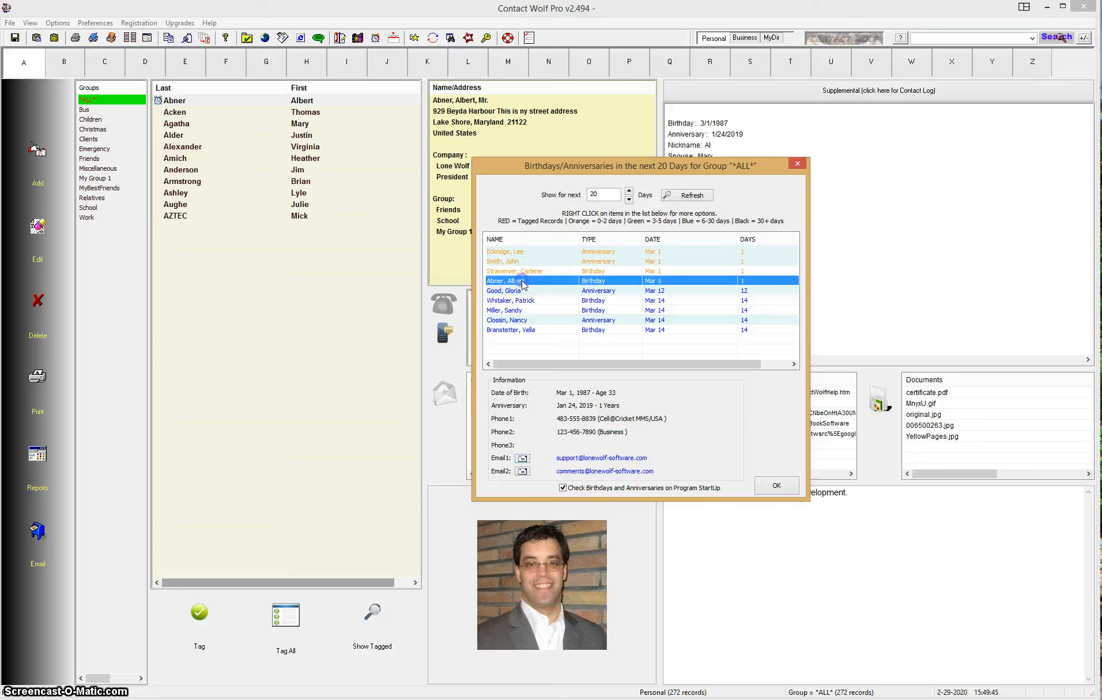
right_click(520, 280)
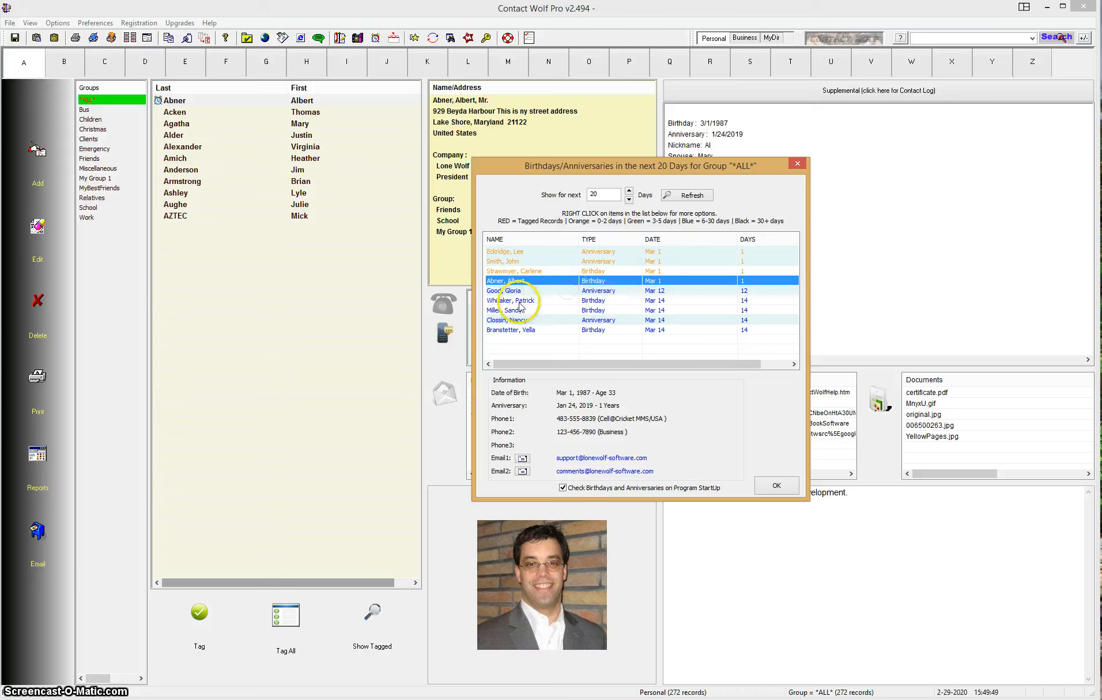
left_click(513, 299)
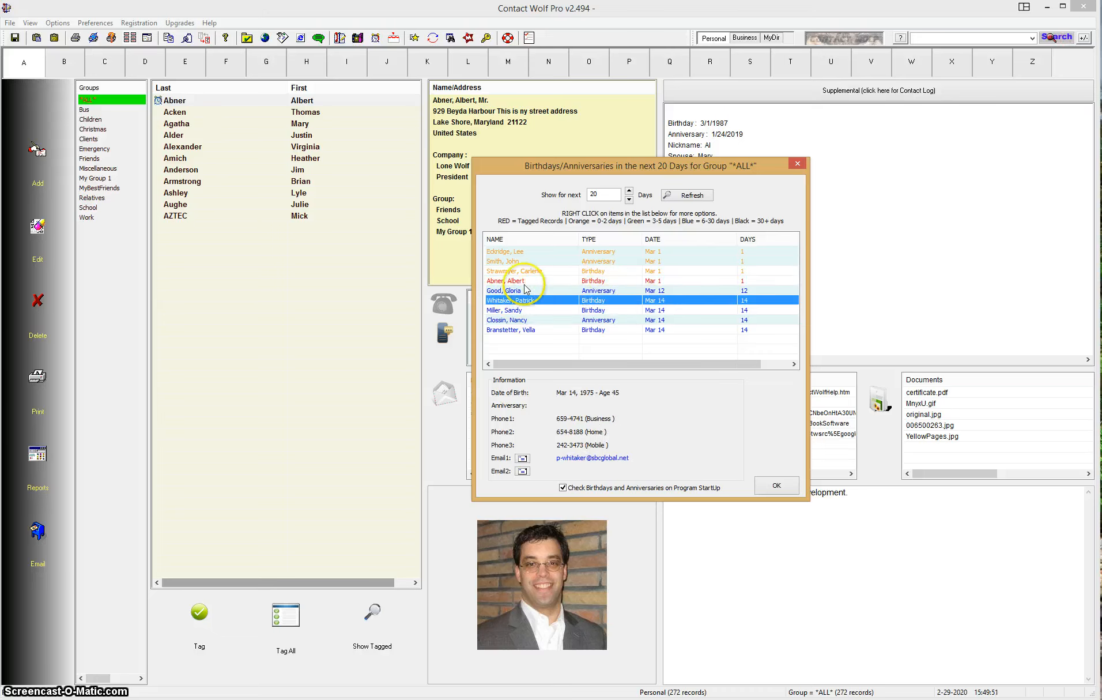
mouse_move(634, 291)
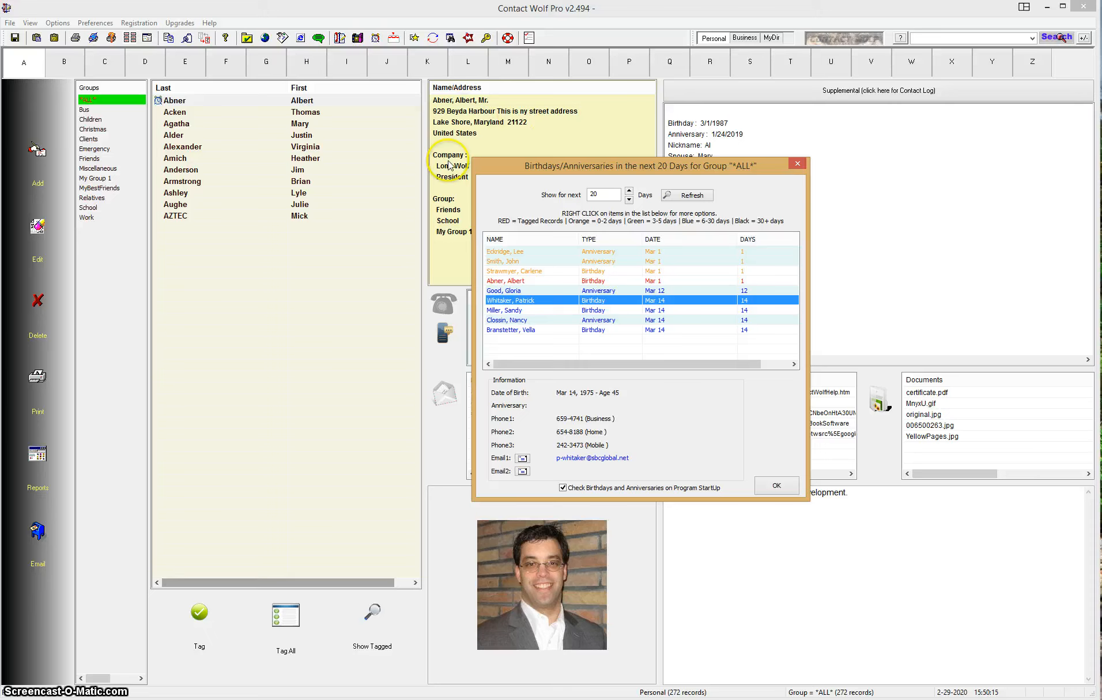
mouse_move(531, 304)
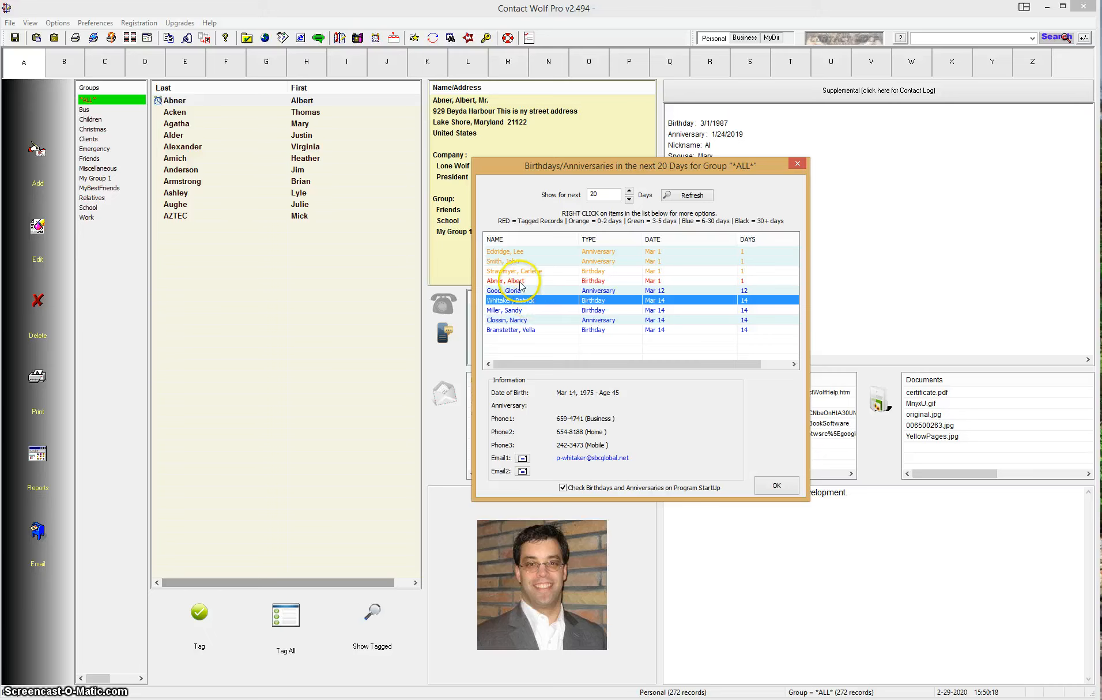
mouse_move(542, 286)
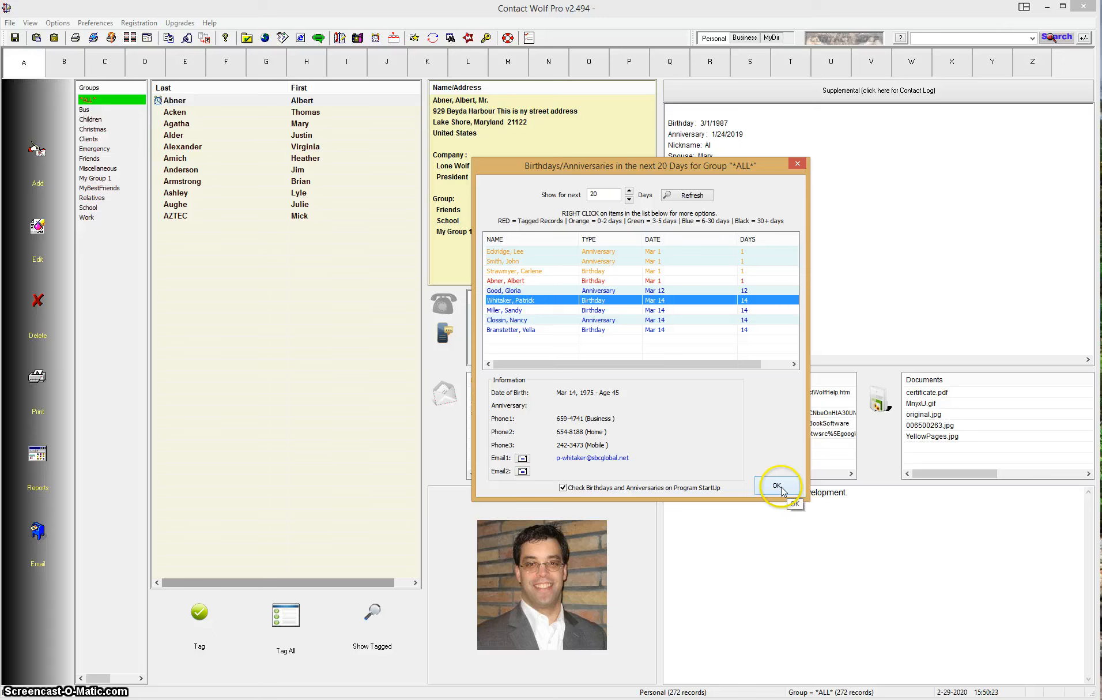
left_click(776, 486)
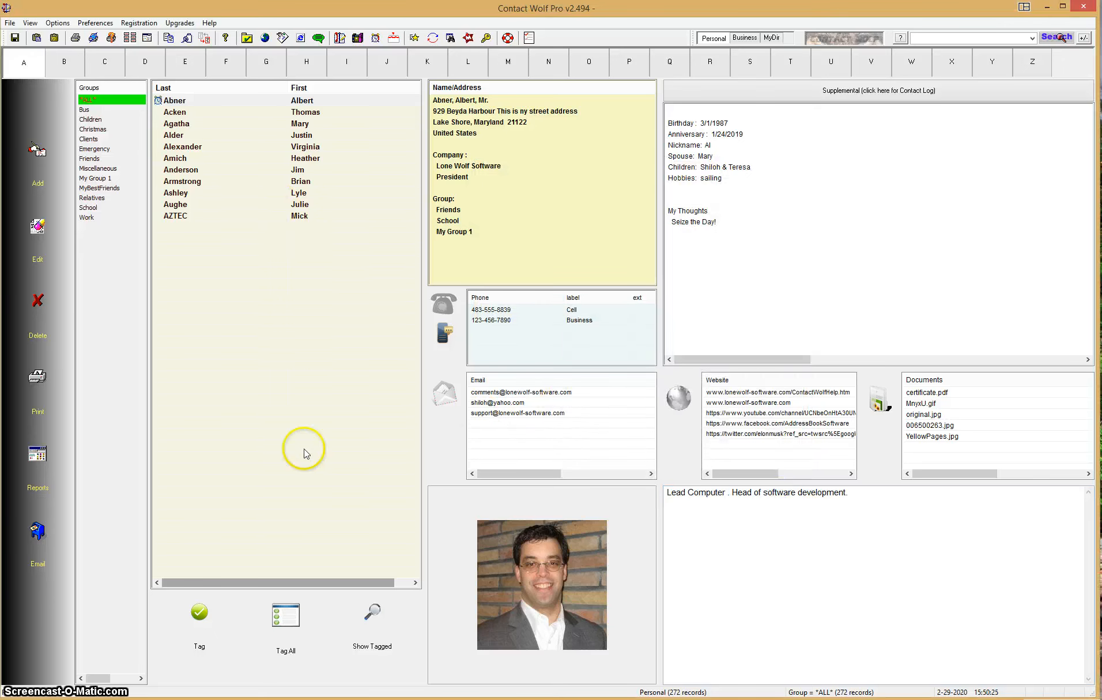
mouse_move(278, 177)
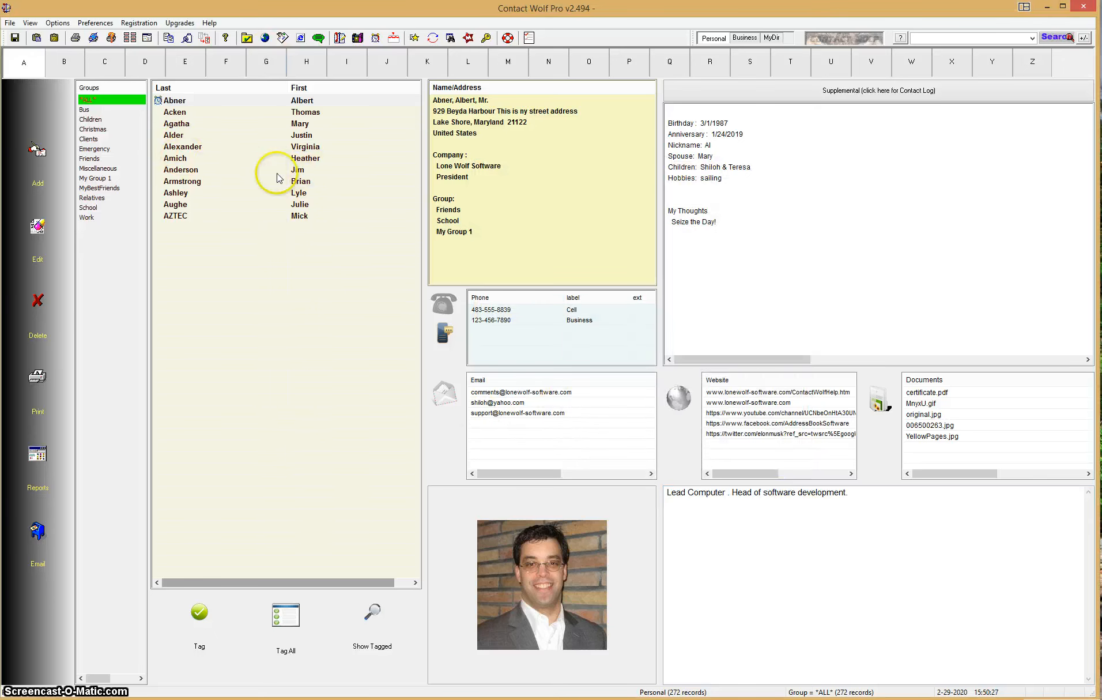
mouse_move(372, 612)
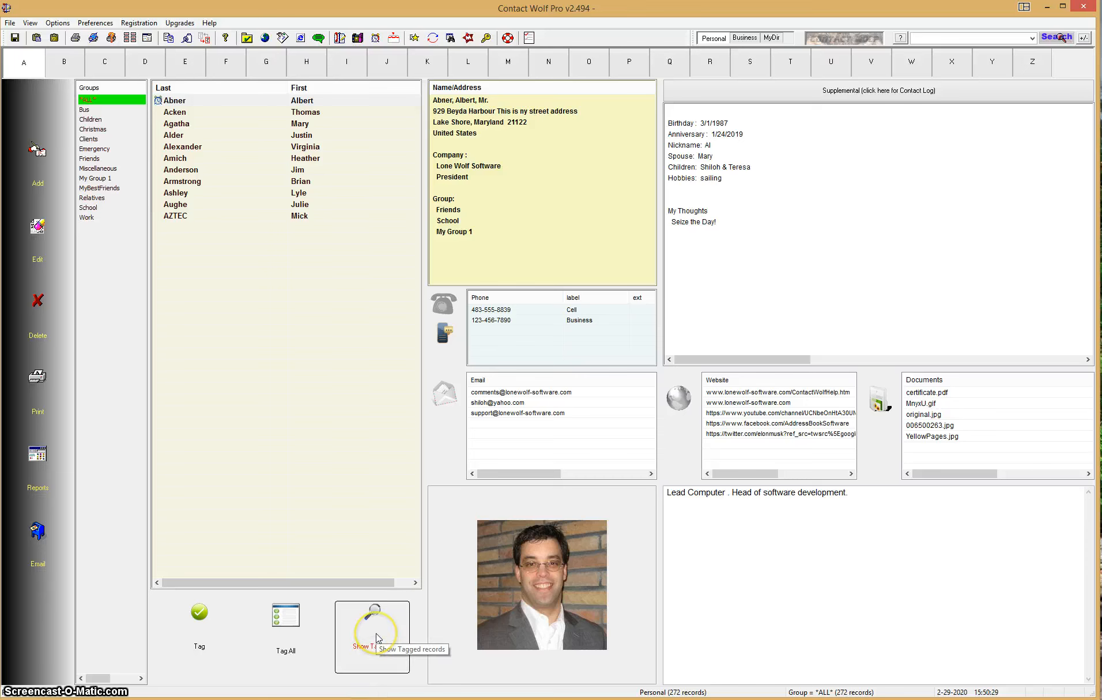
left_click(372, 612)
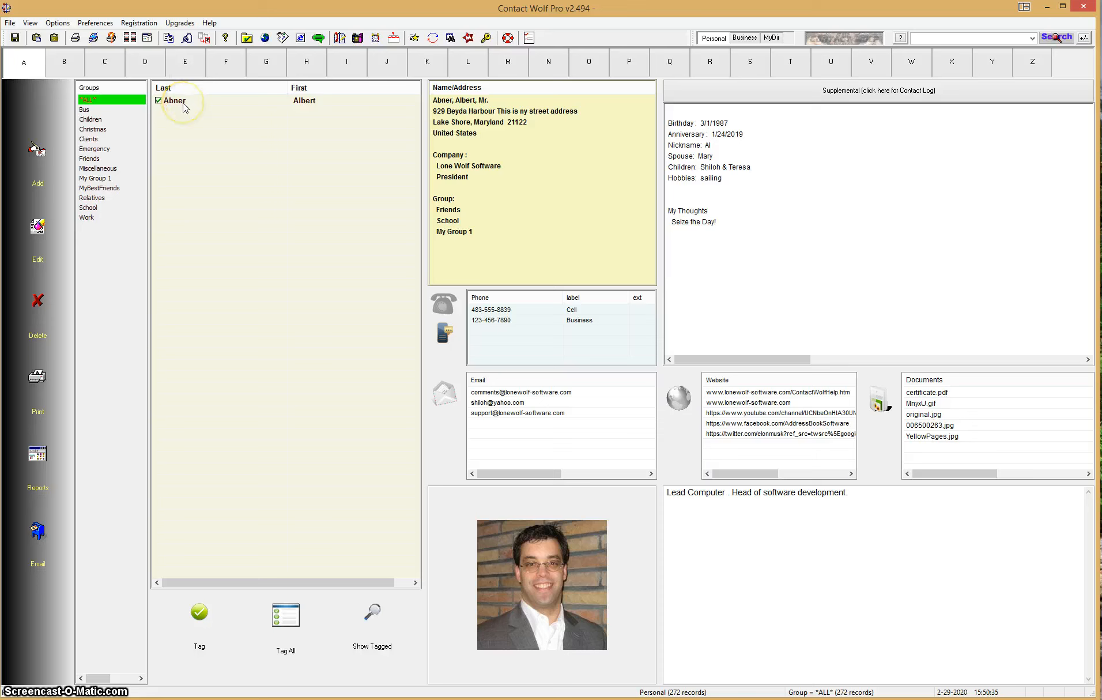
mouse_move(247, 378)
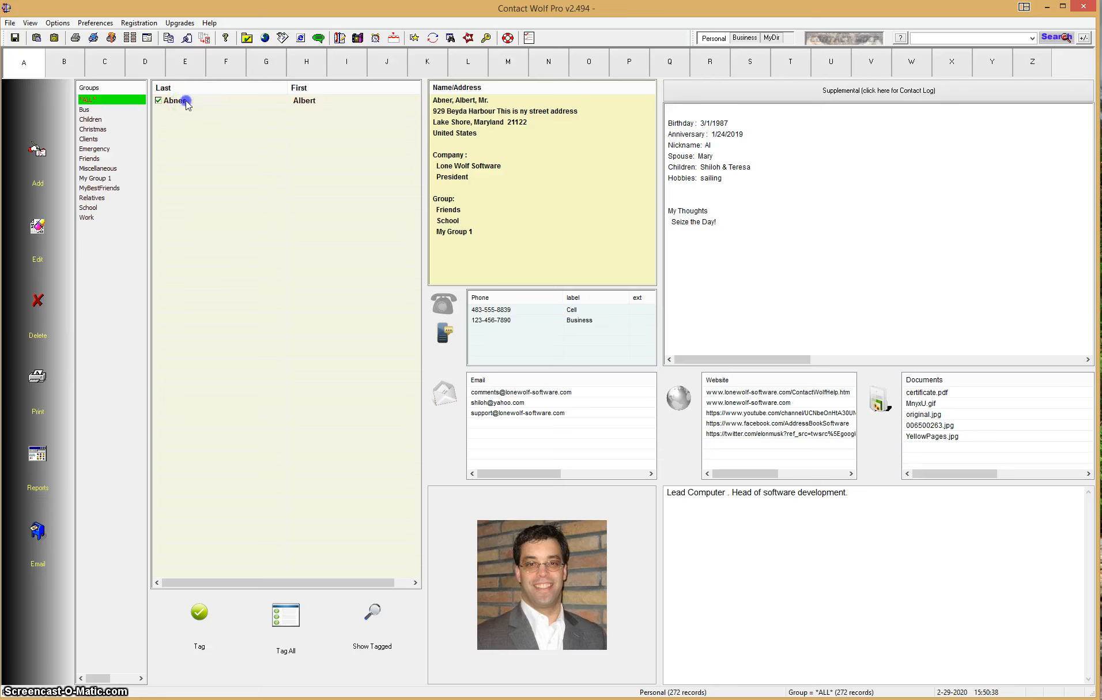
left_click(176, 101)
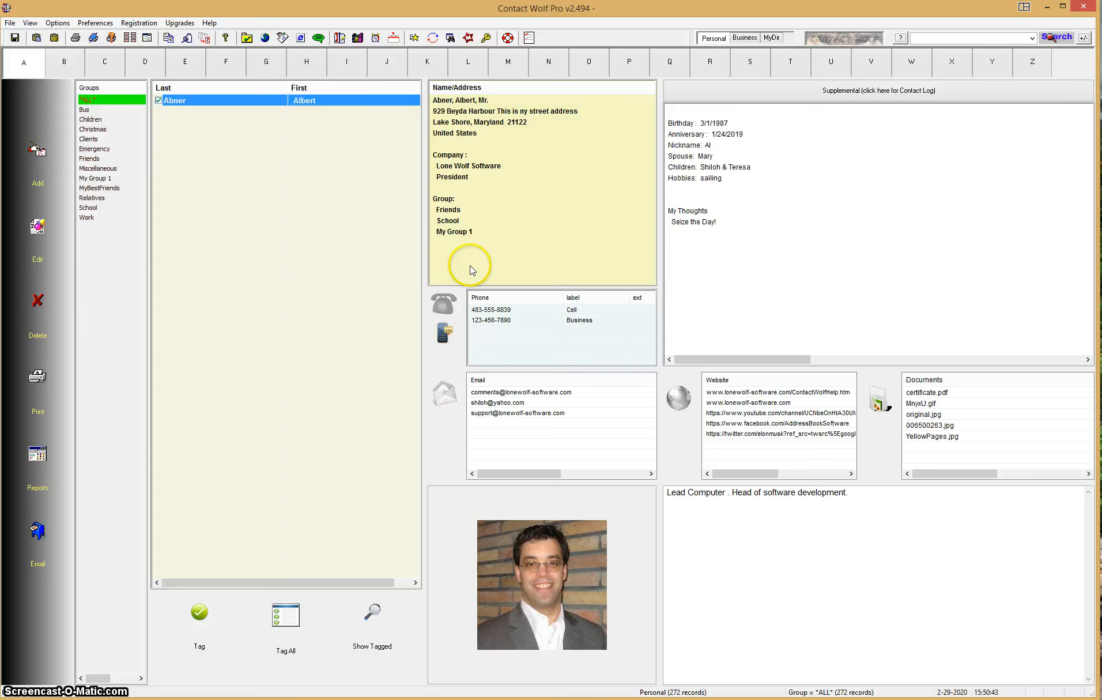
mouse_move(458, 323)
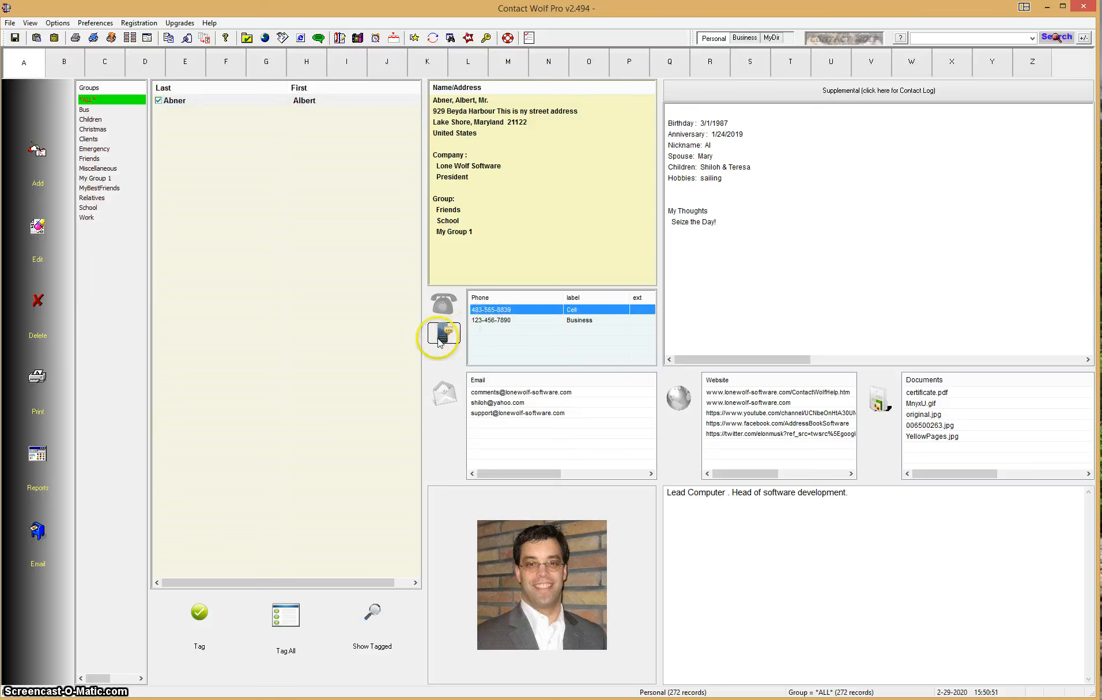
mouse_move(442, 334)
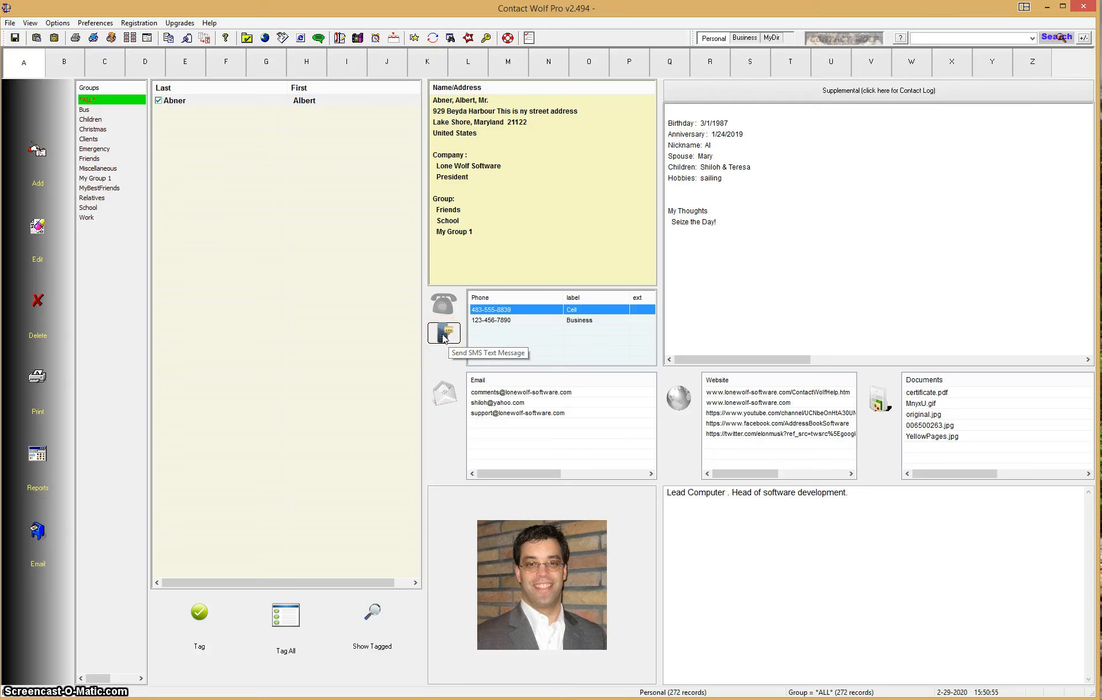
left_click(442, 333)
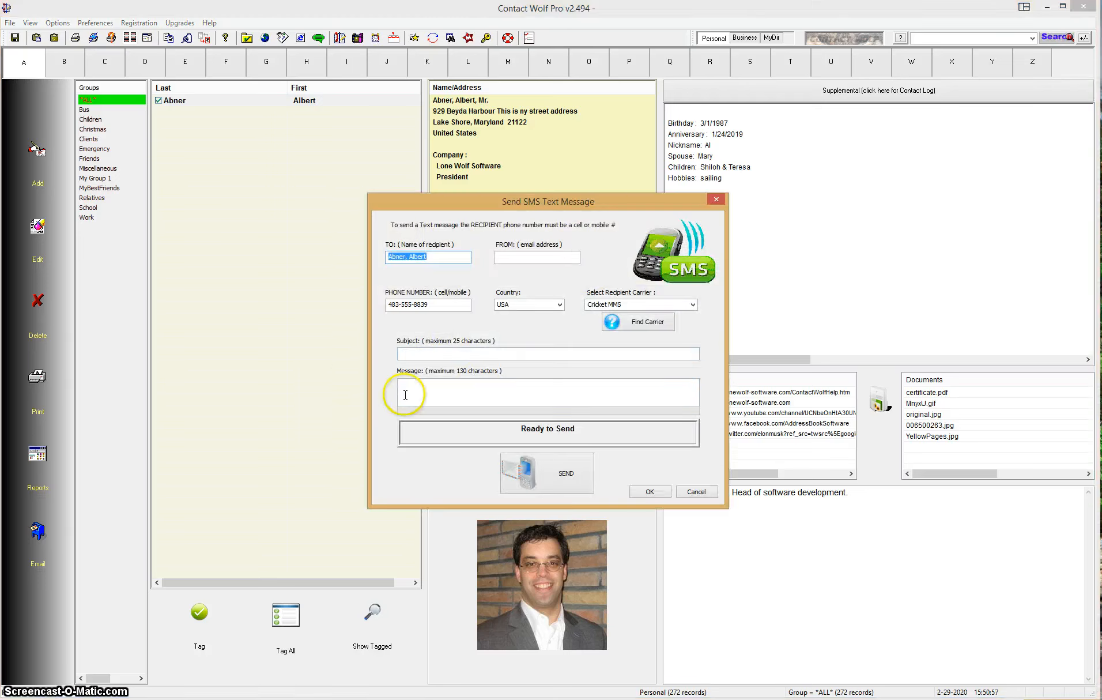
Fill the SMS with a support@ sender, subject 'Hi Albert' and message 'Happy Birthday!'.
left_click_drag(548, 202, 576, 210)
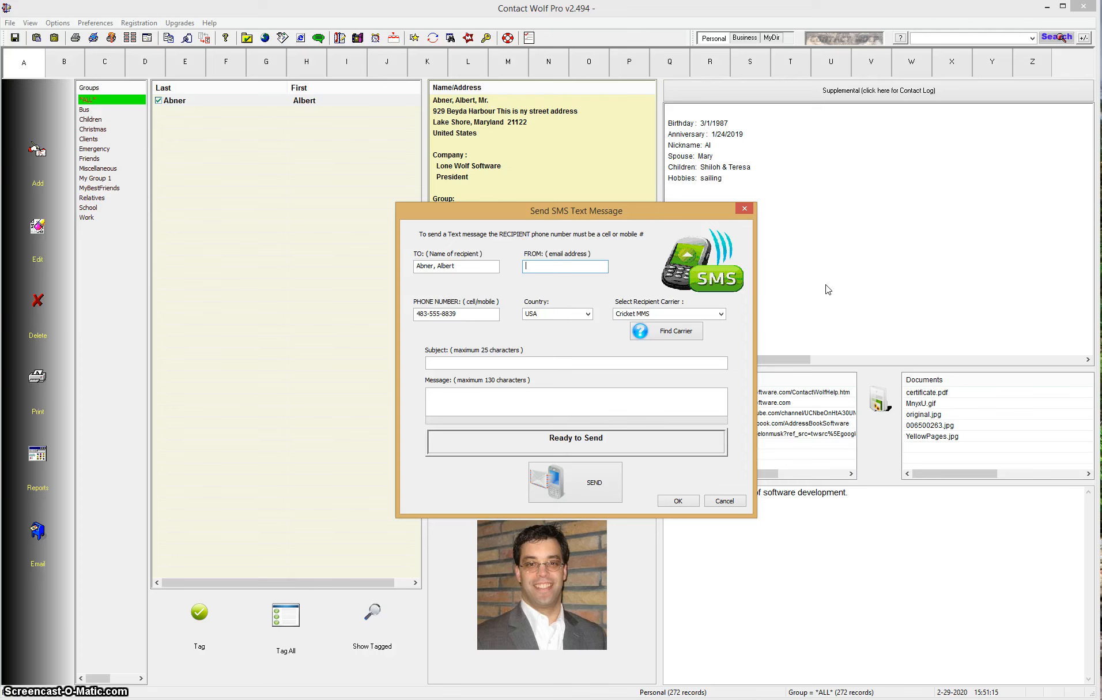
type("support@")
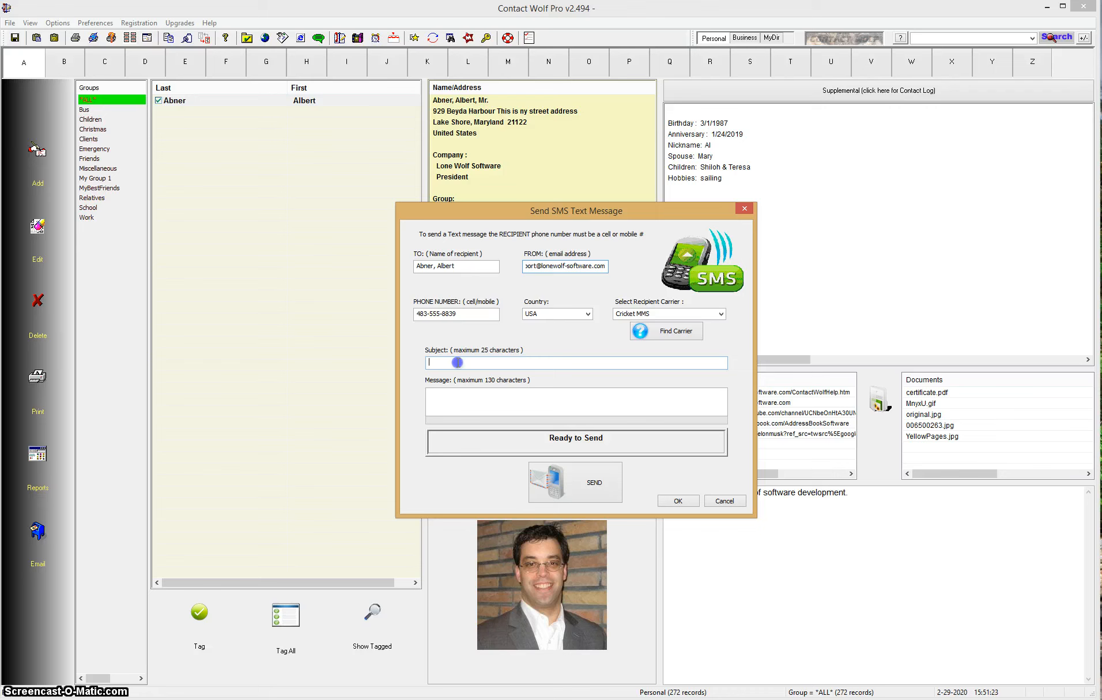
type("H")
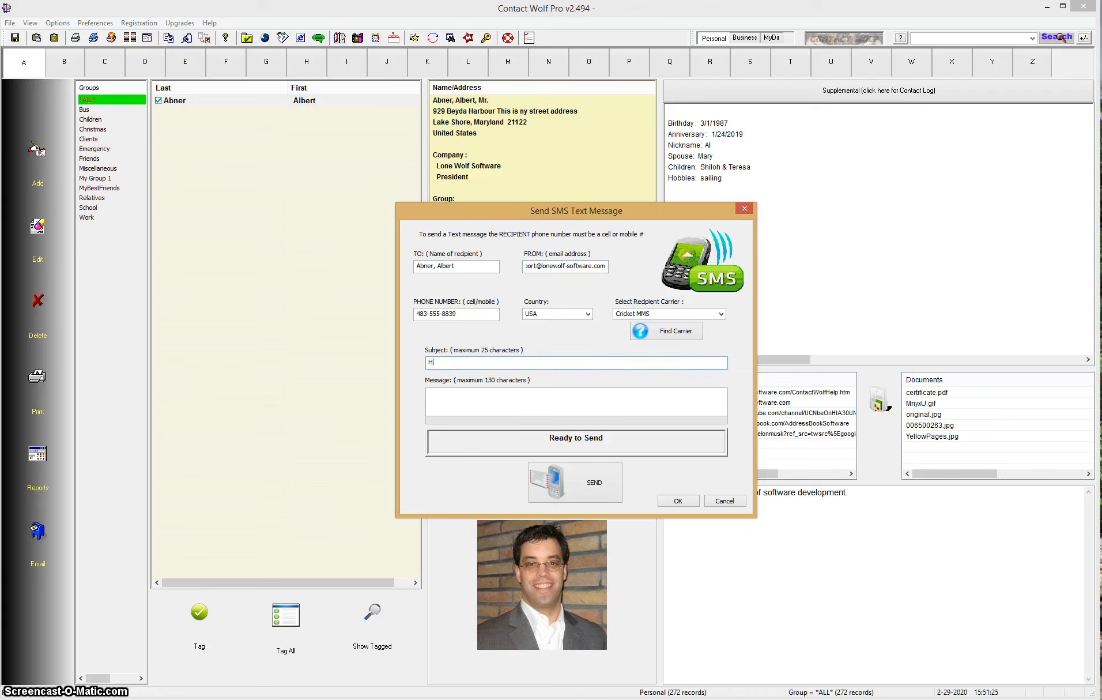
type("i Albert")
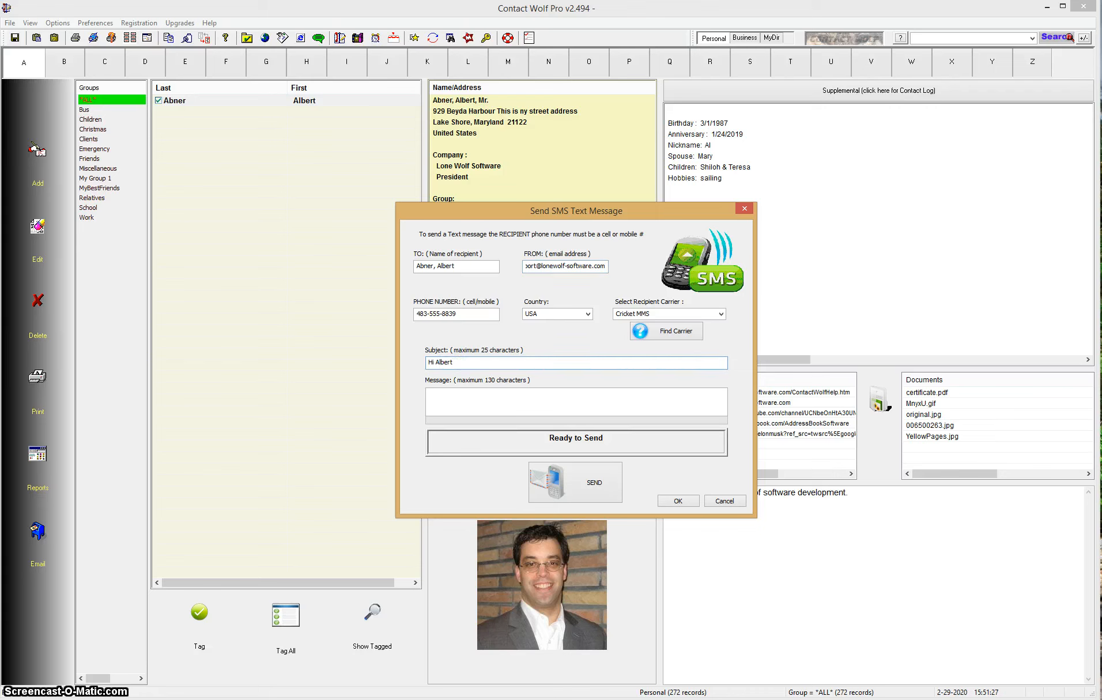
type("H")
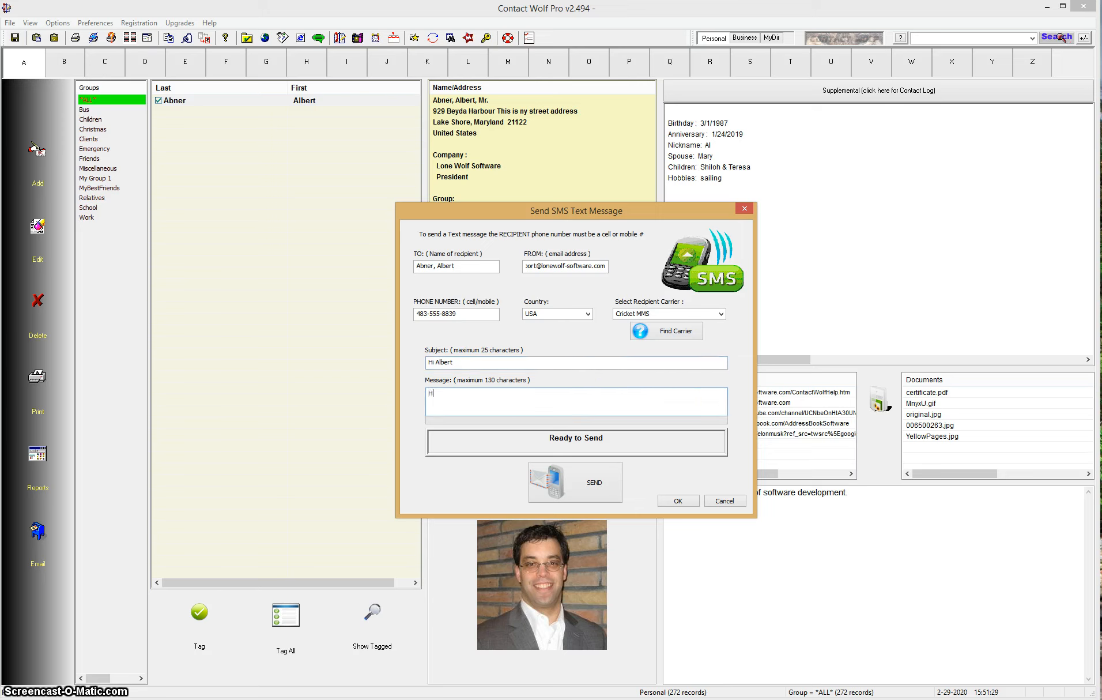
type("appy Birth")
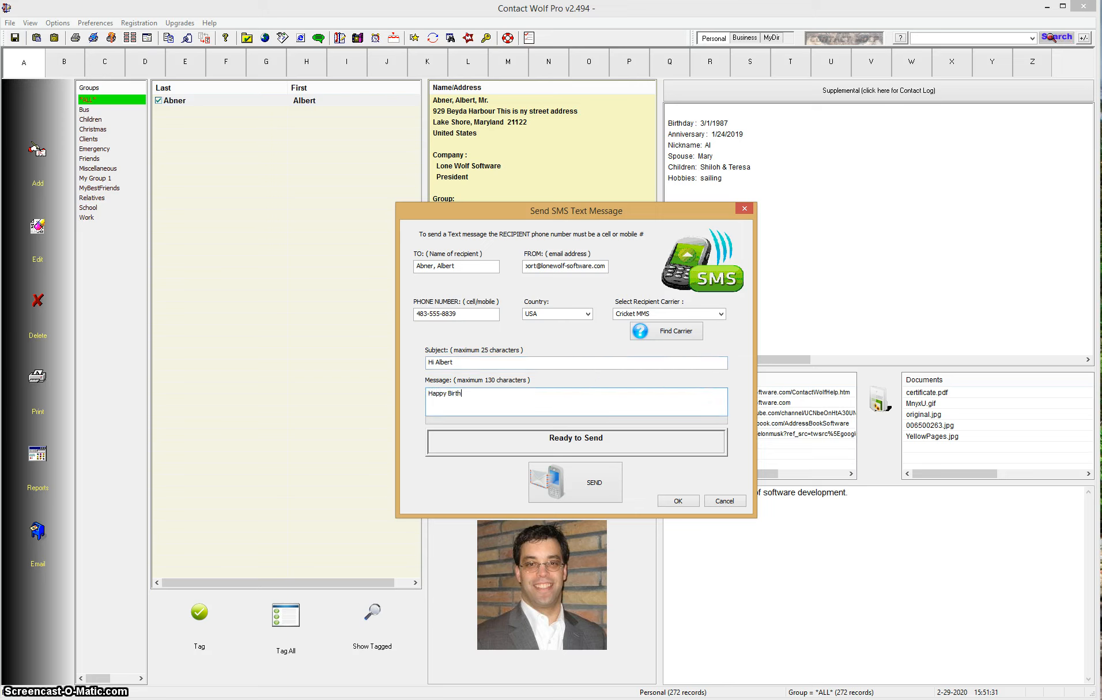
type("day!")
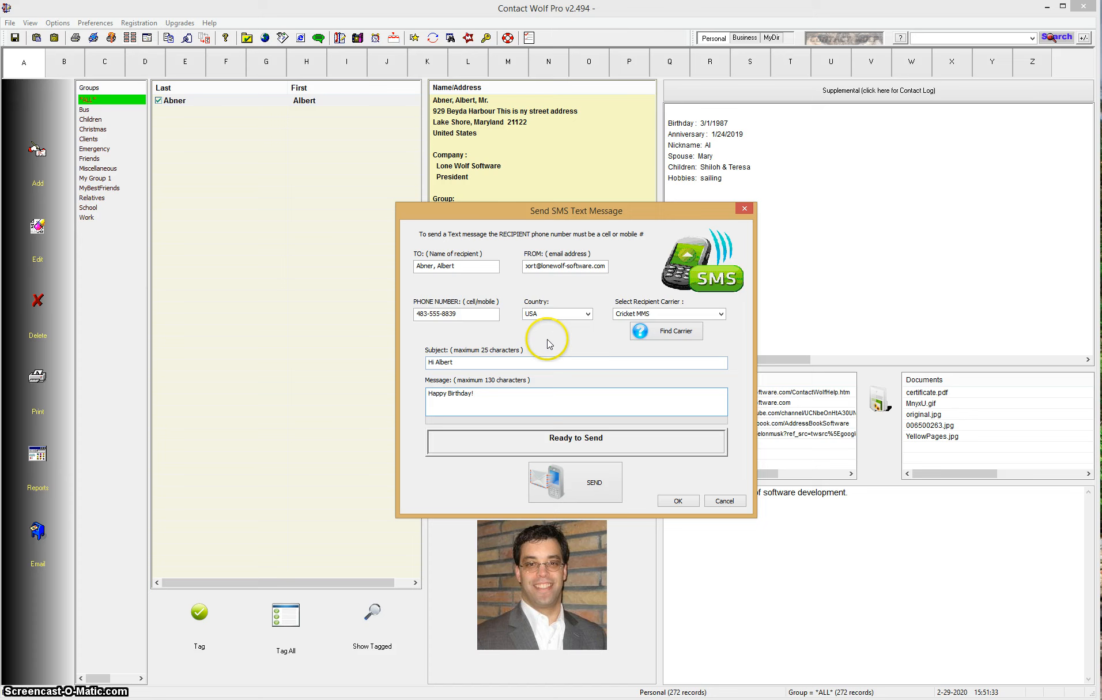
mouse_move(593, 497)
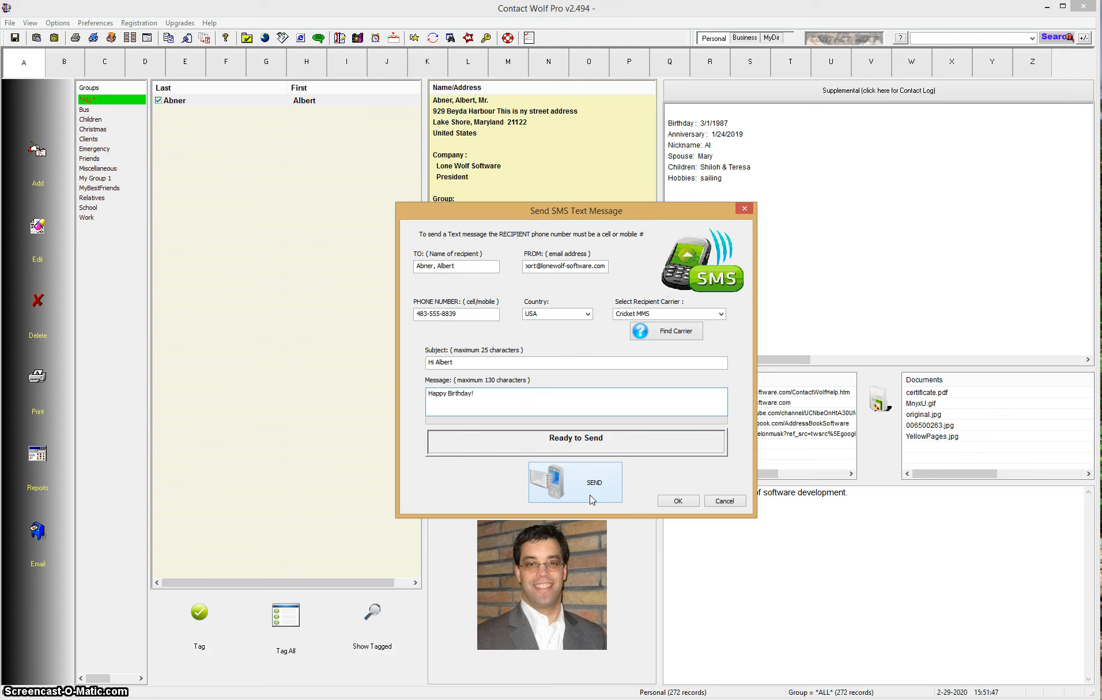
mouse_move(724, 500)
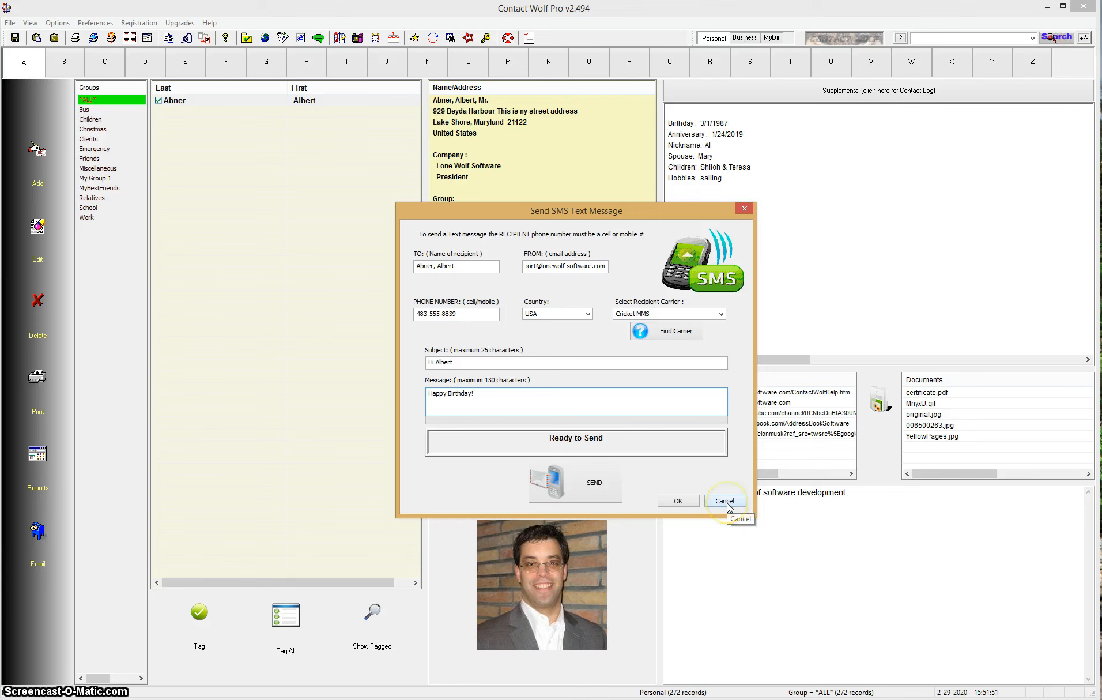
Cancel the SMS text message window without sending.
left_click(724, 501)
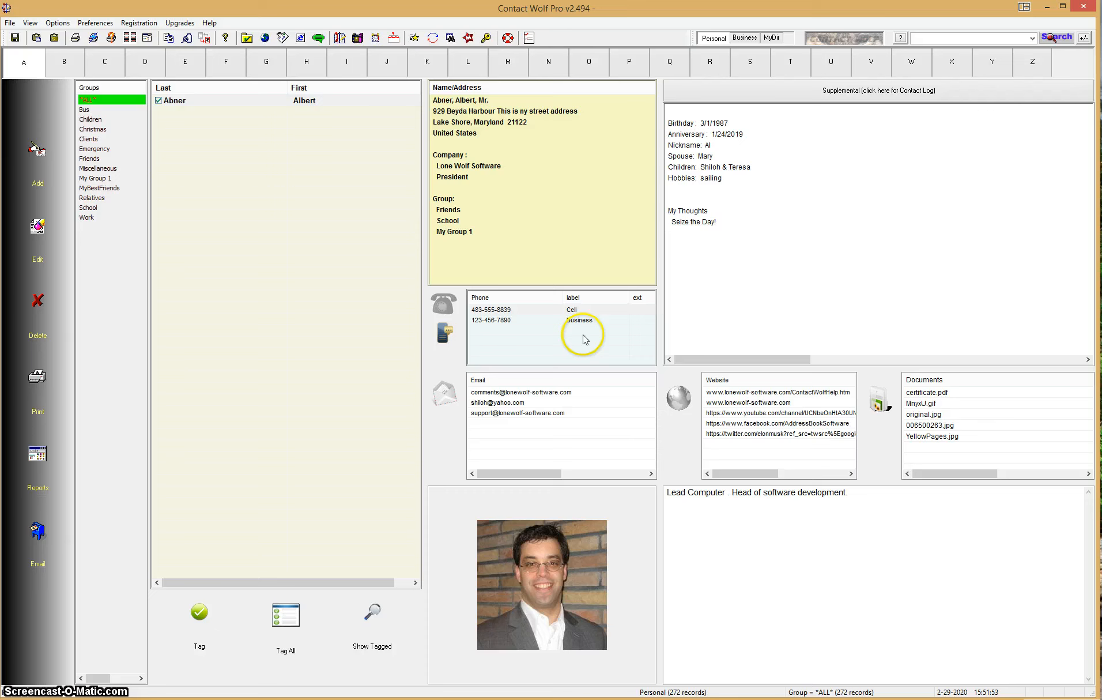
mouse_move(291, 23)
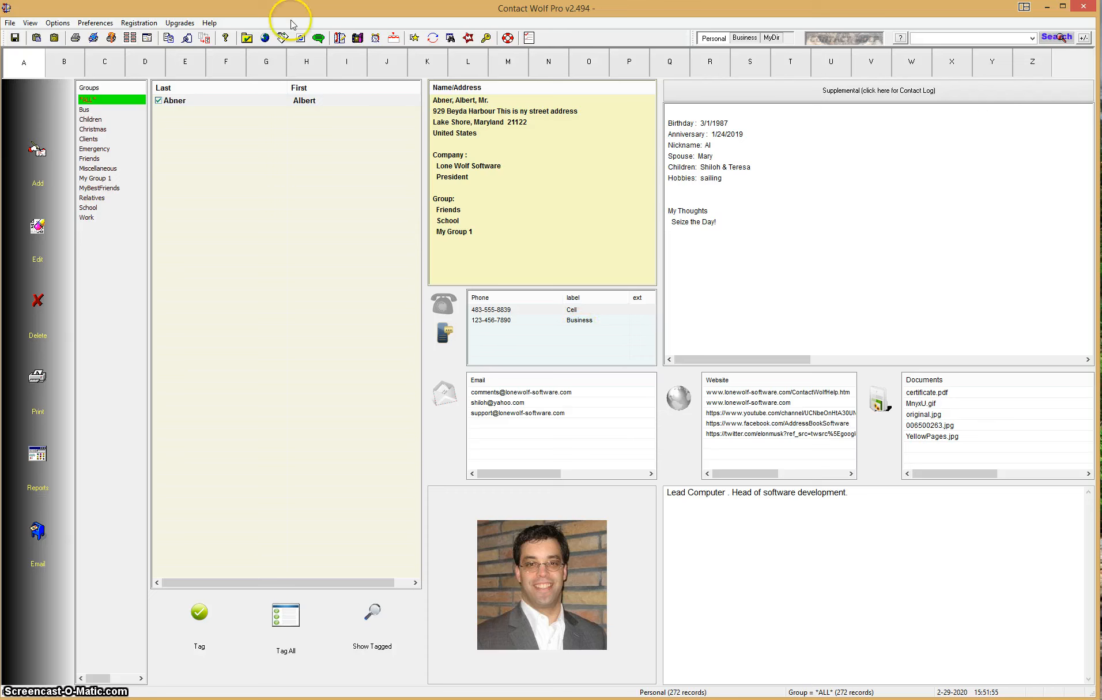
mouse_move(242, 124)
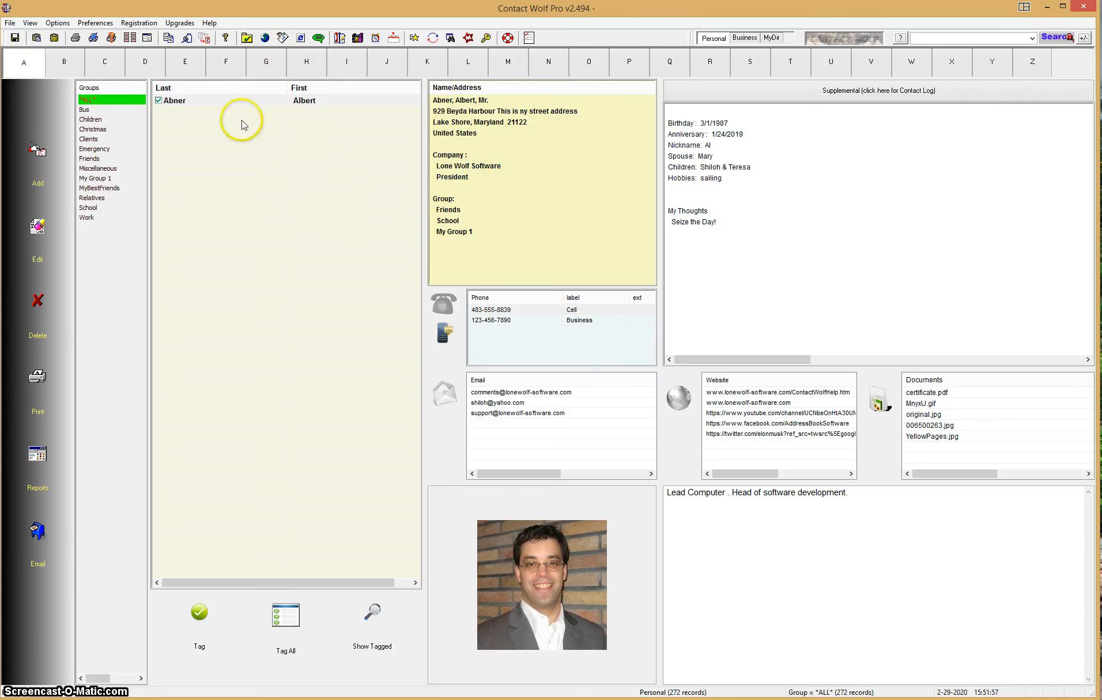
mouse_move(393, 38)
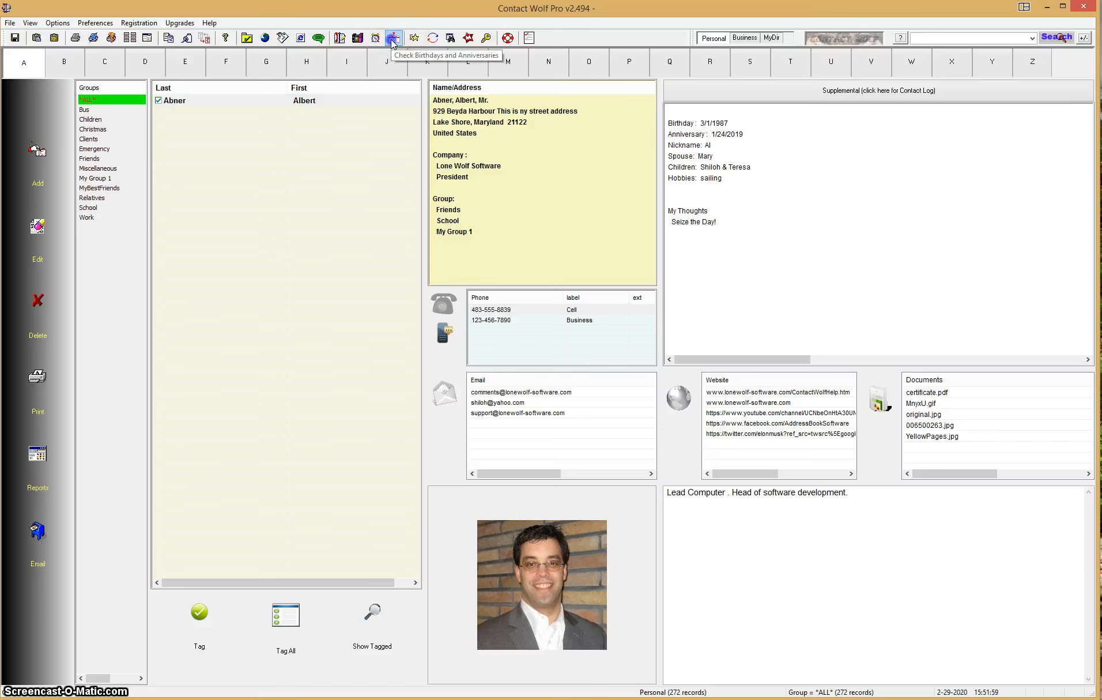
left_click(394, 38)
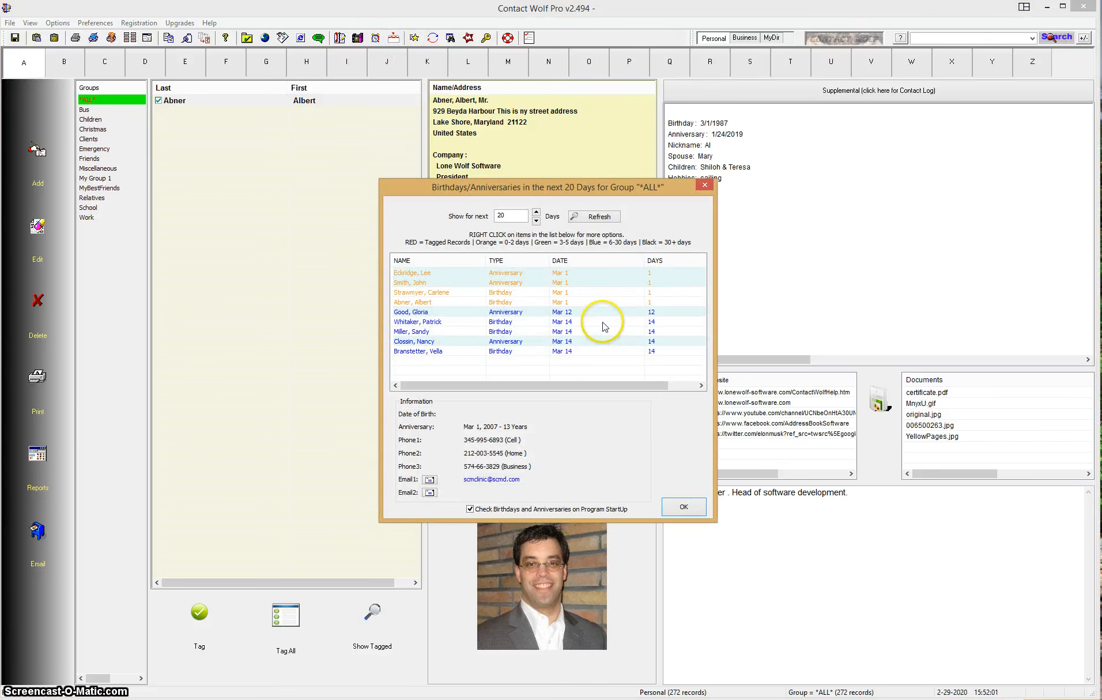
left_click_drag(548, 188, 633, 201)
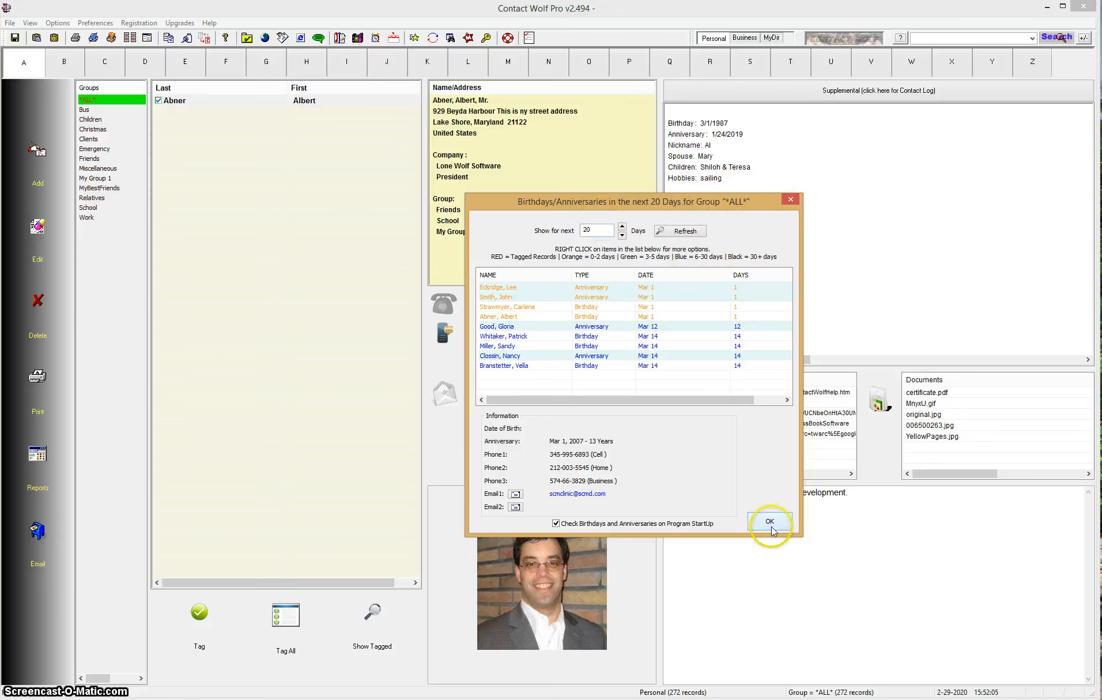
left_click(768, 521)
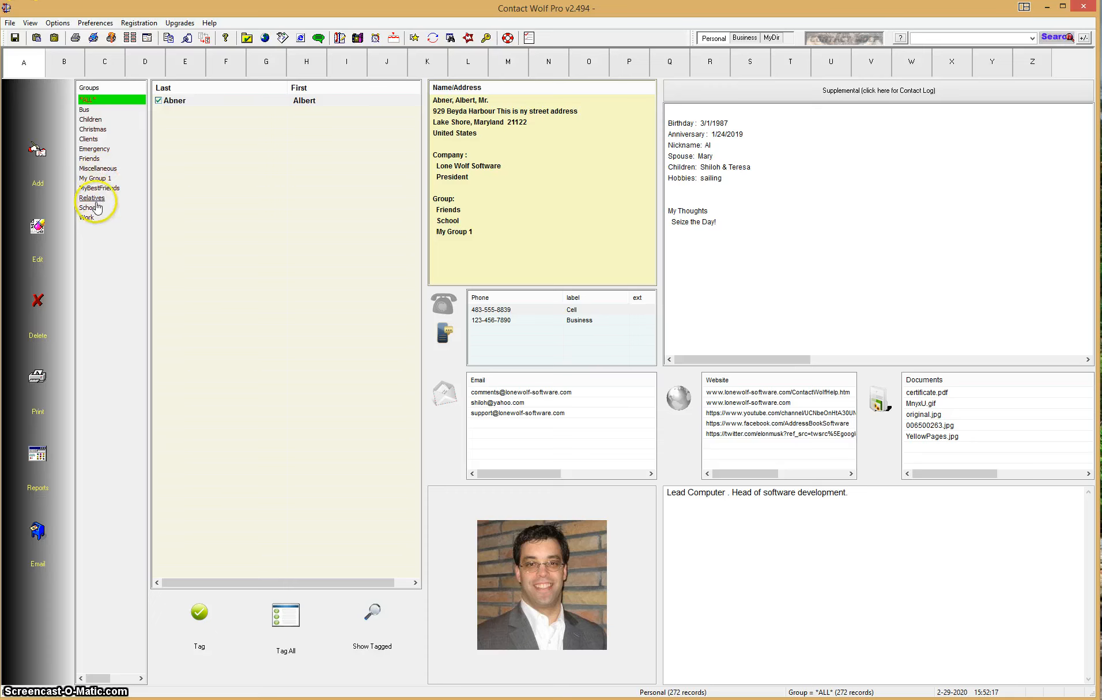
left_click(92, 198)
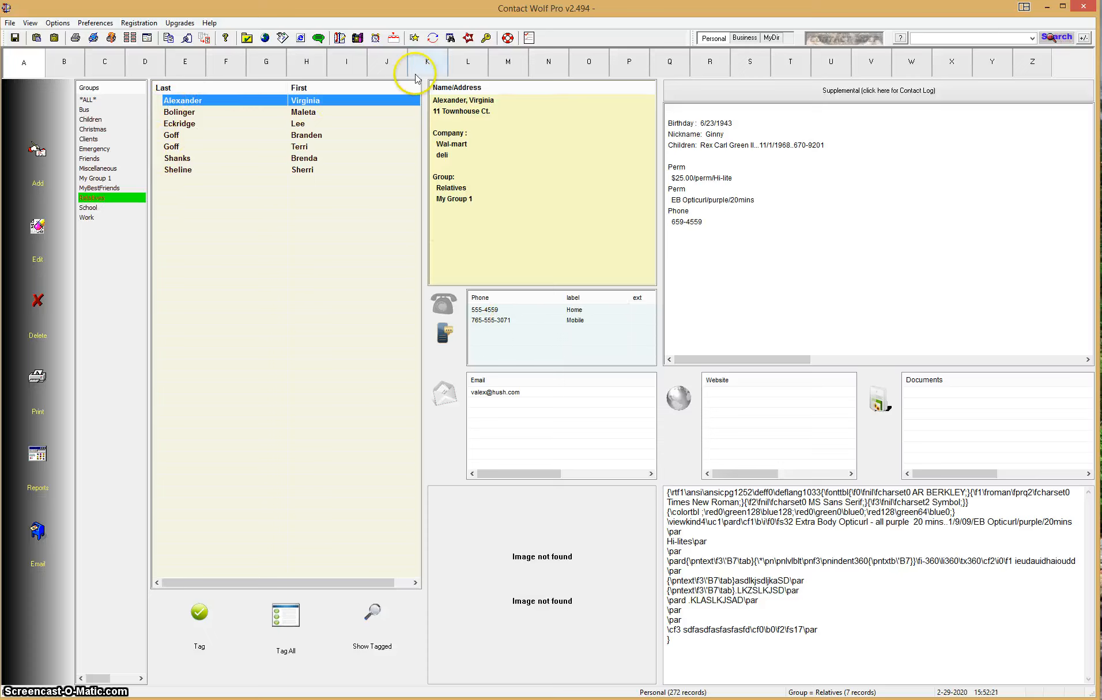
left_click(394, 38)
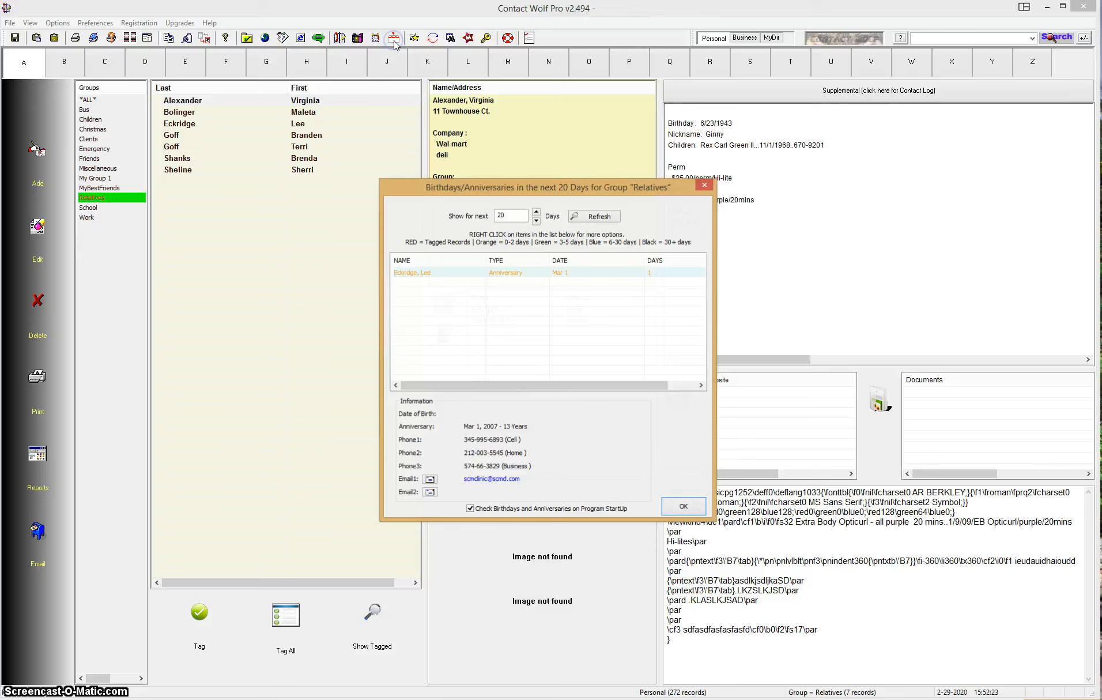
mouse_move(507, 194)
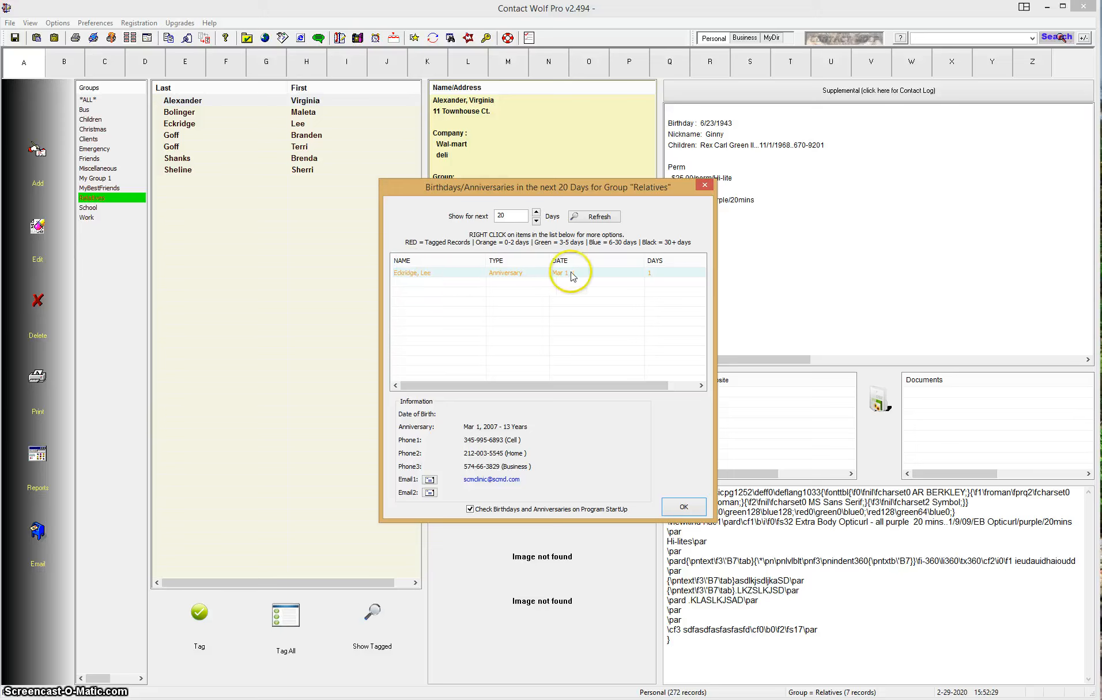
left_click(536, 221)
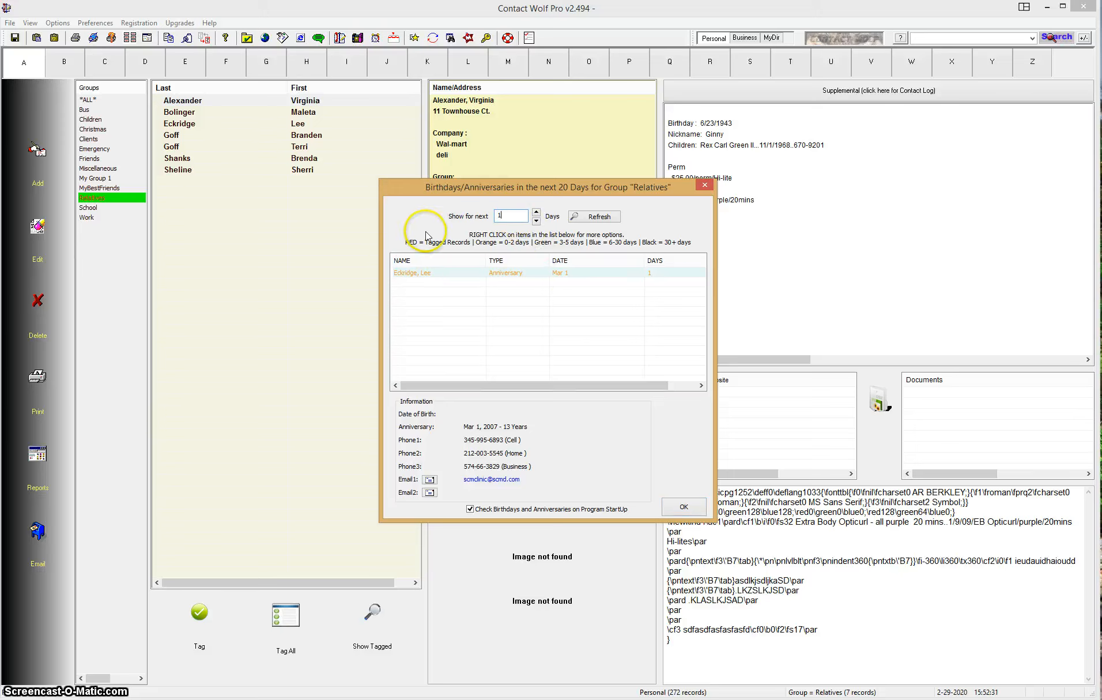
left_click(594, 217)
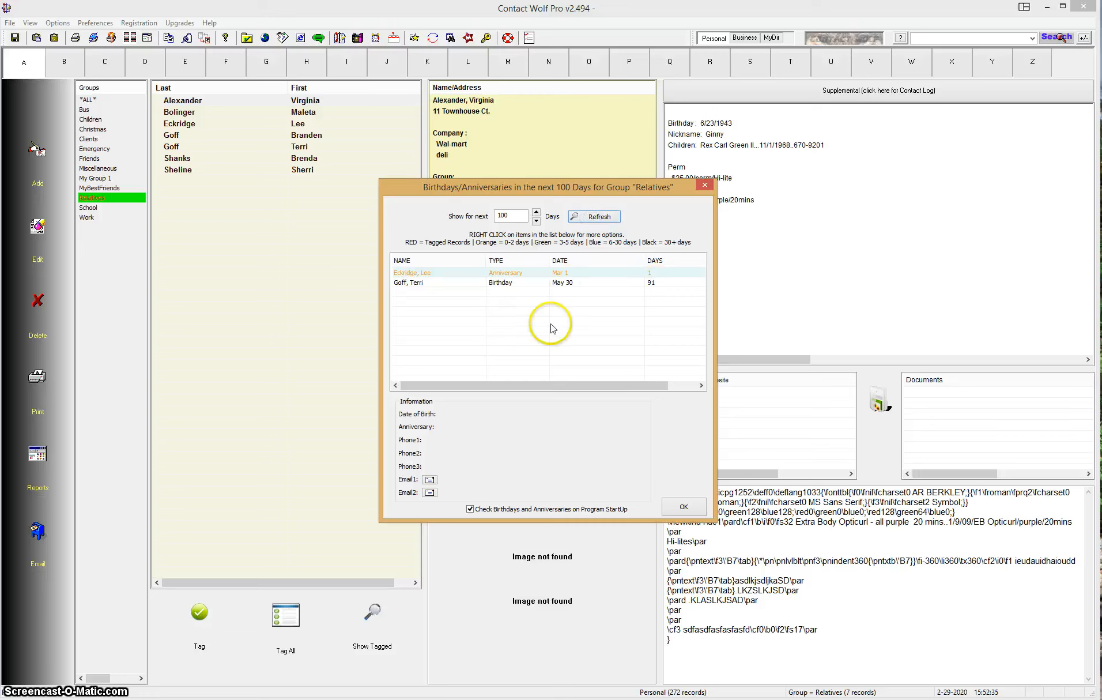
left_click(503, 273)
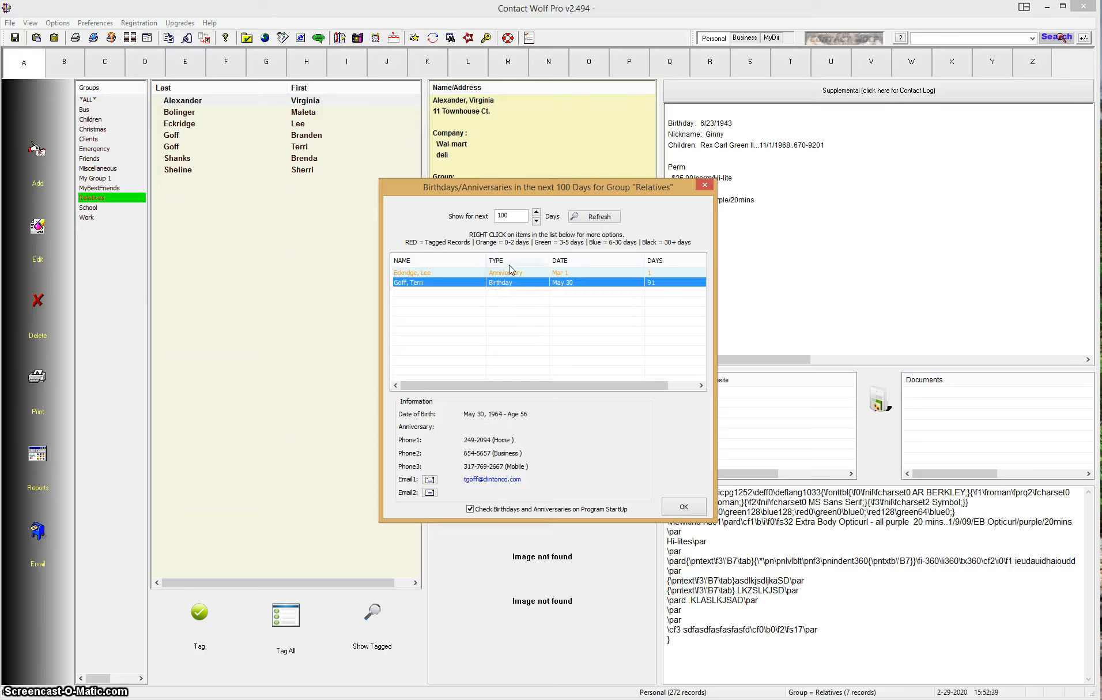
left_click(683, 506)
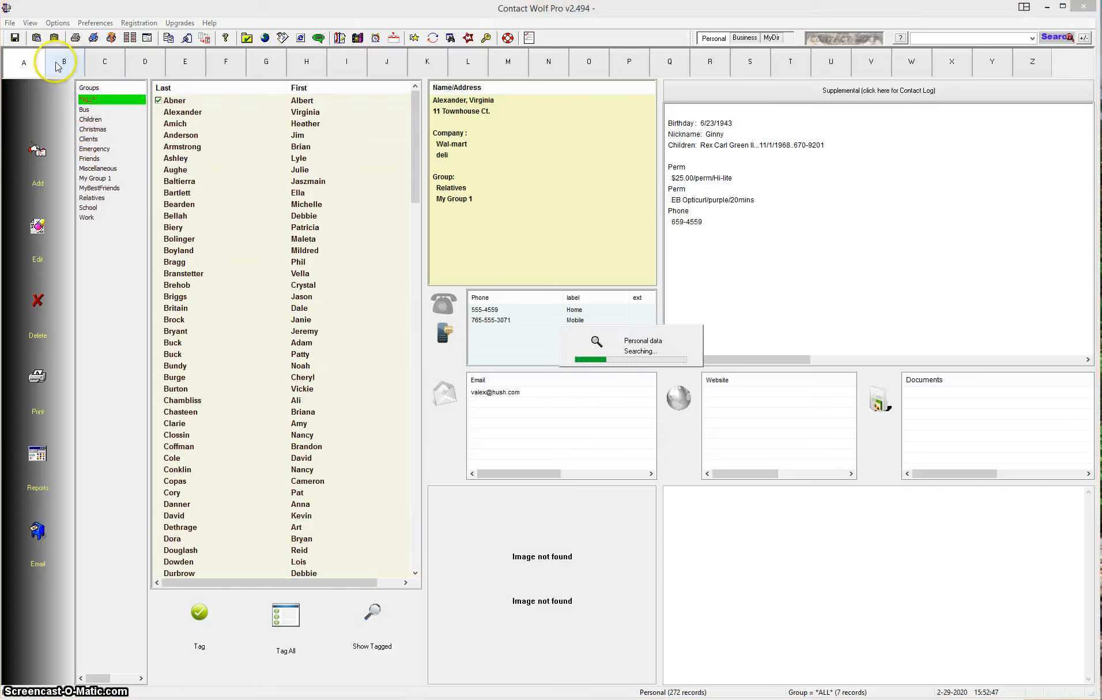
Show contacts starting with A and open everyone's 100-day birthdays list, startup check kept on.
left_click(23, 62)
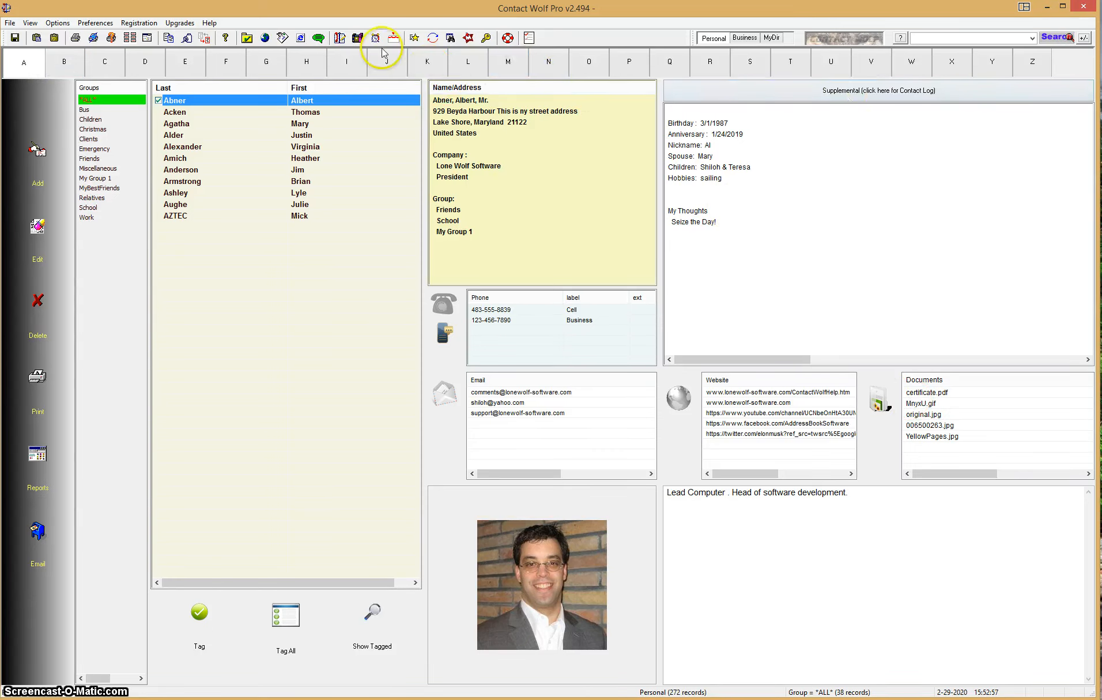
left_click(375, 38)
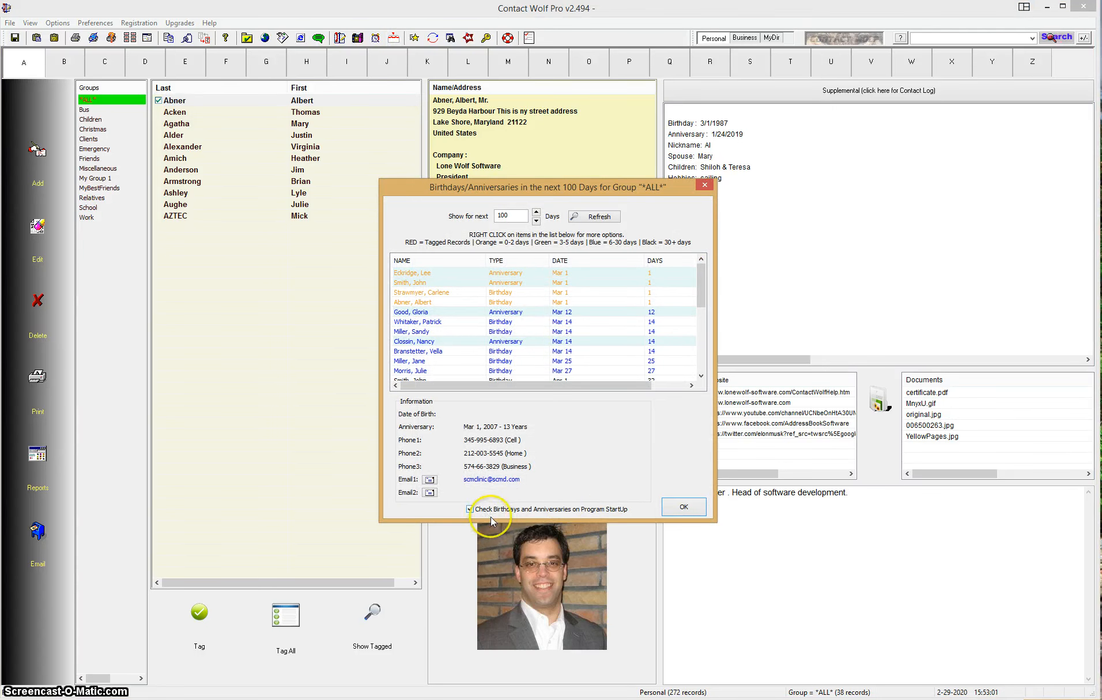
mouse_move(625, 517)
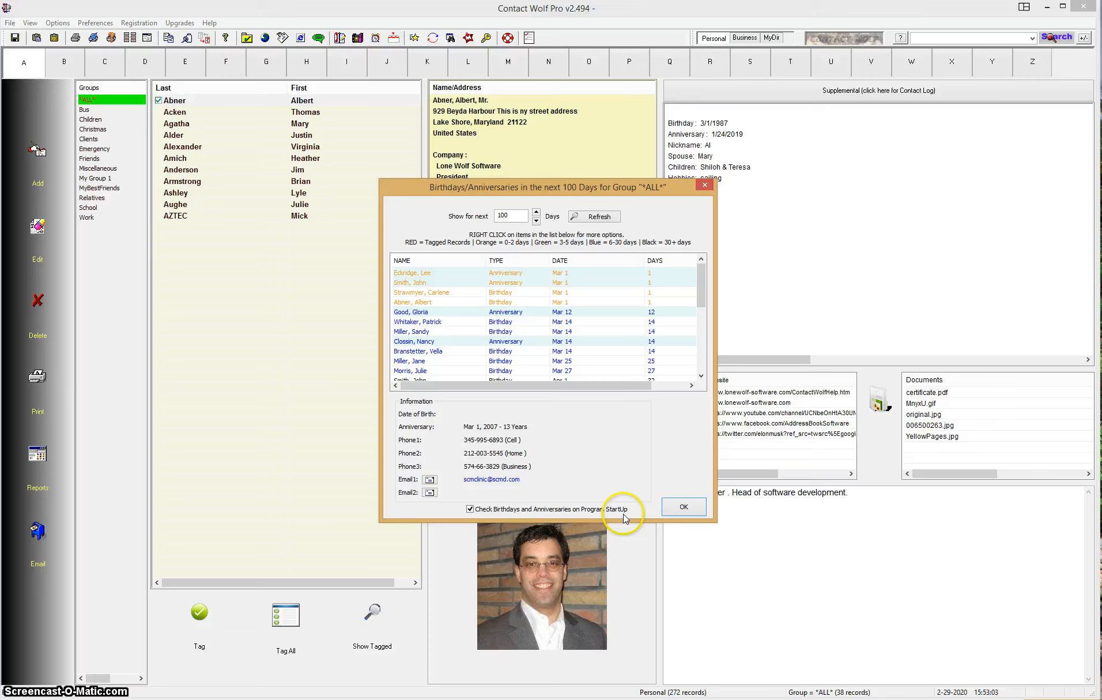
mouse_move(605, 508)
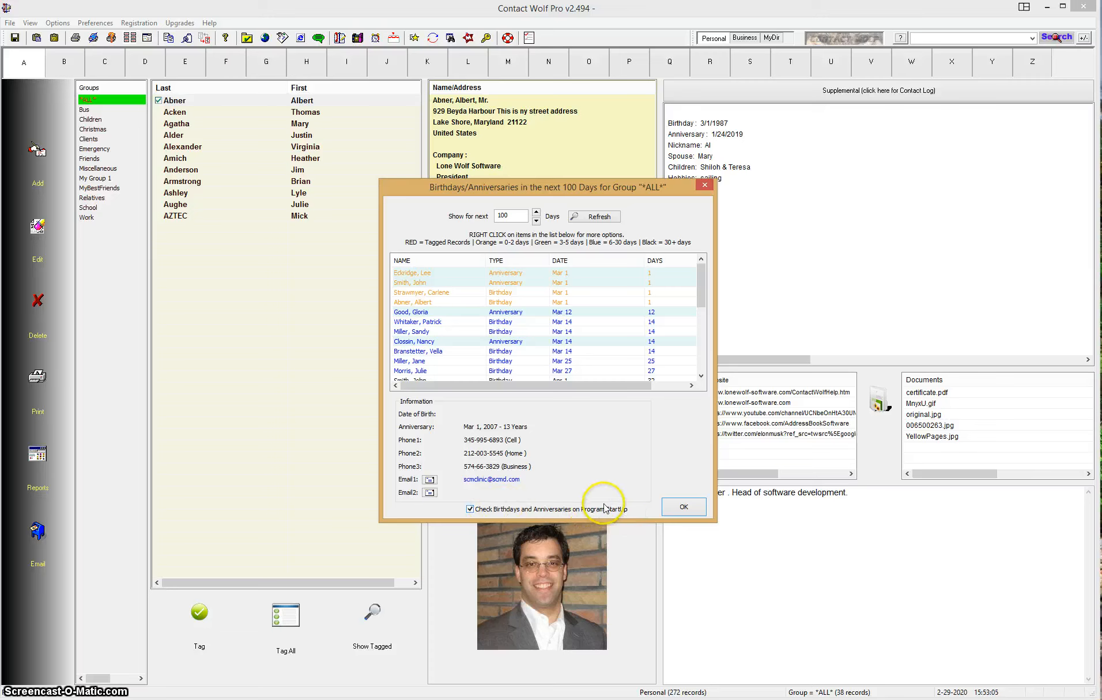
mouse_move(601, 517)
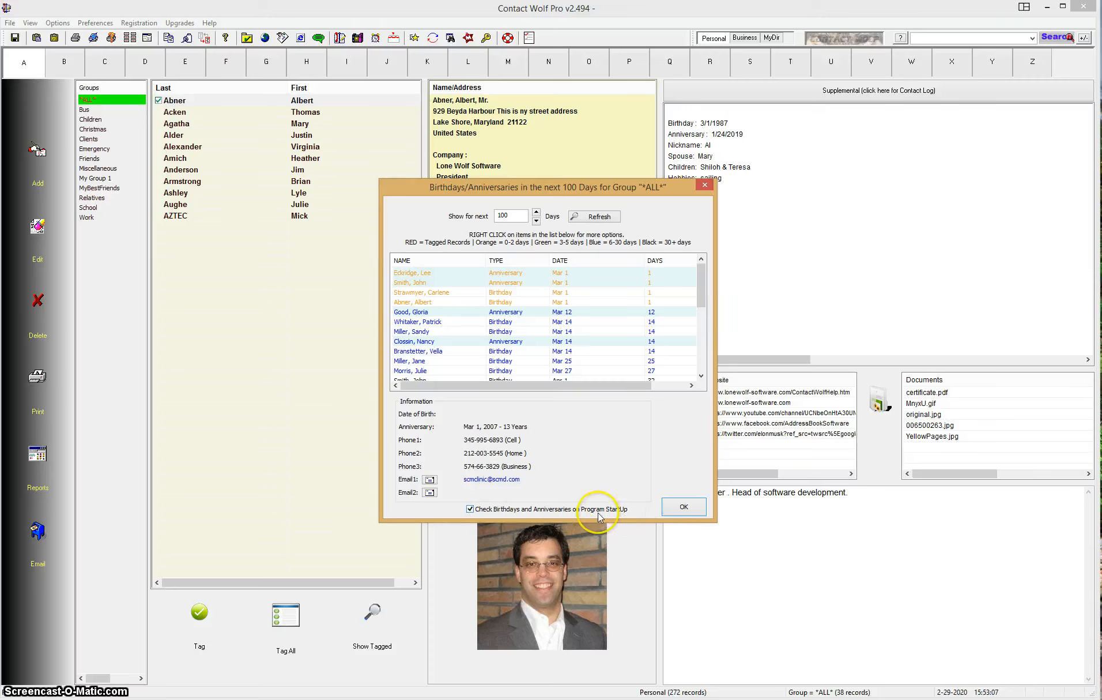
mouse_move(644, 451)
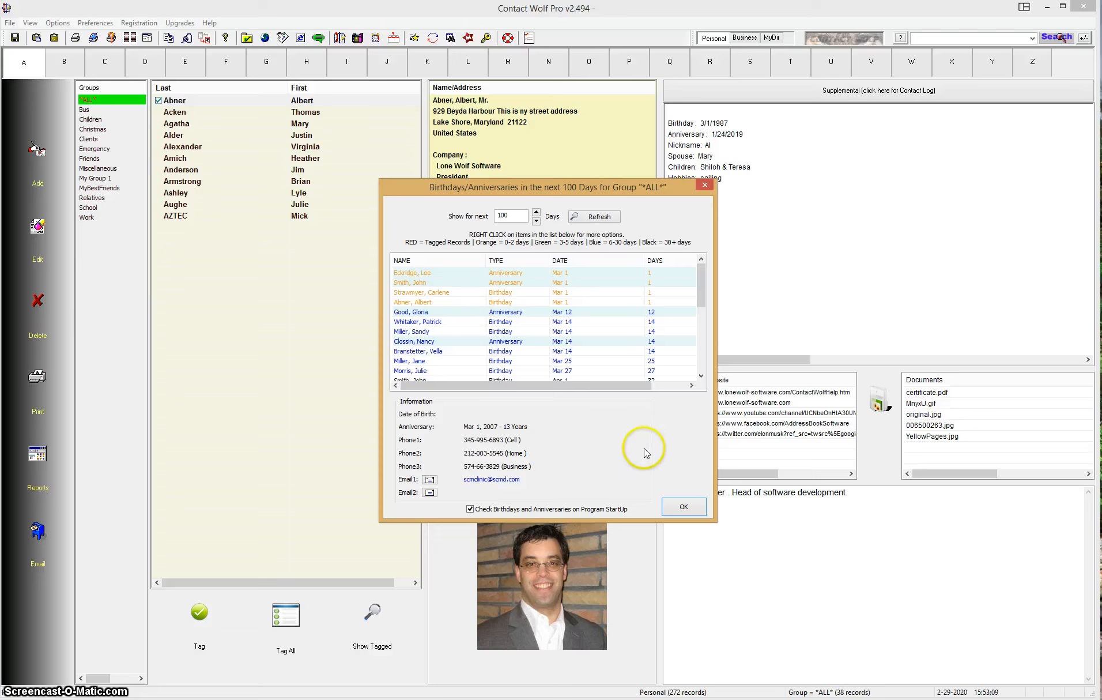
mouse_move(672, 444)
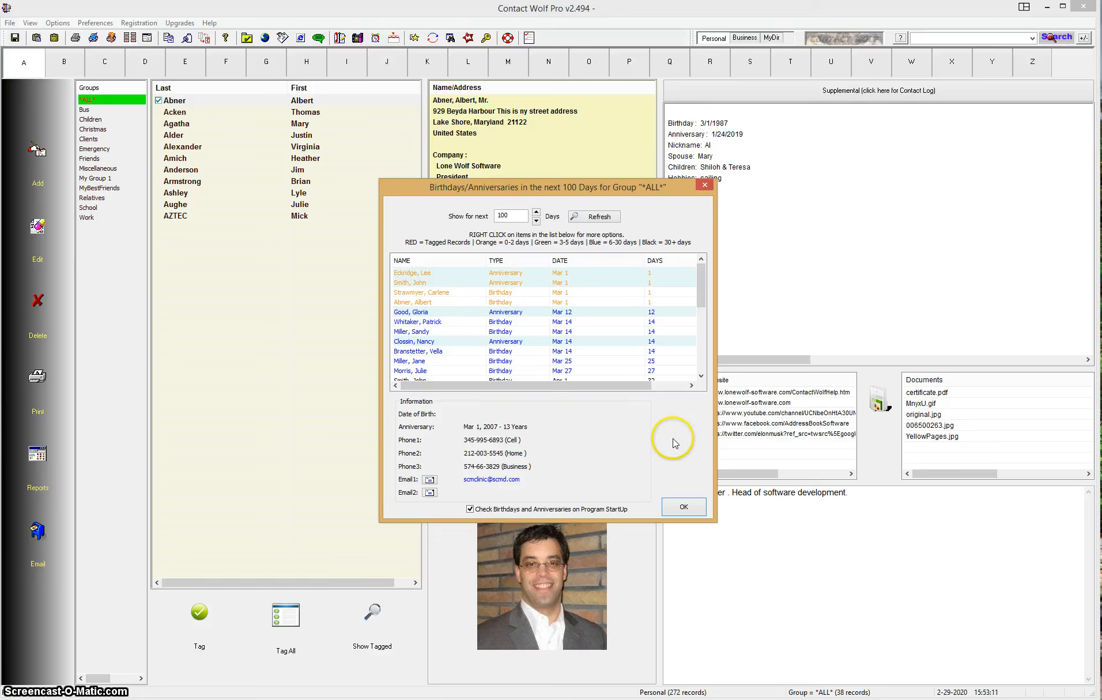
mouse_move(614, 423)
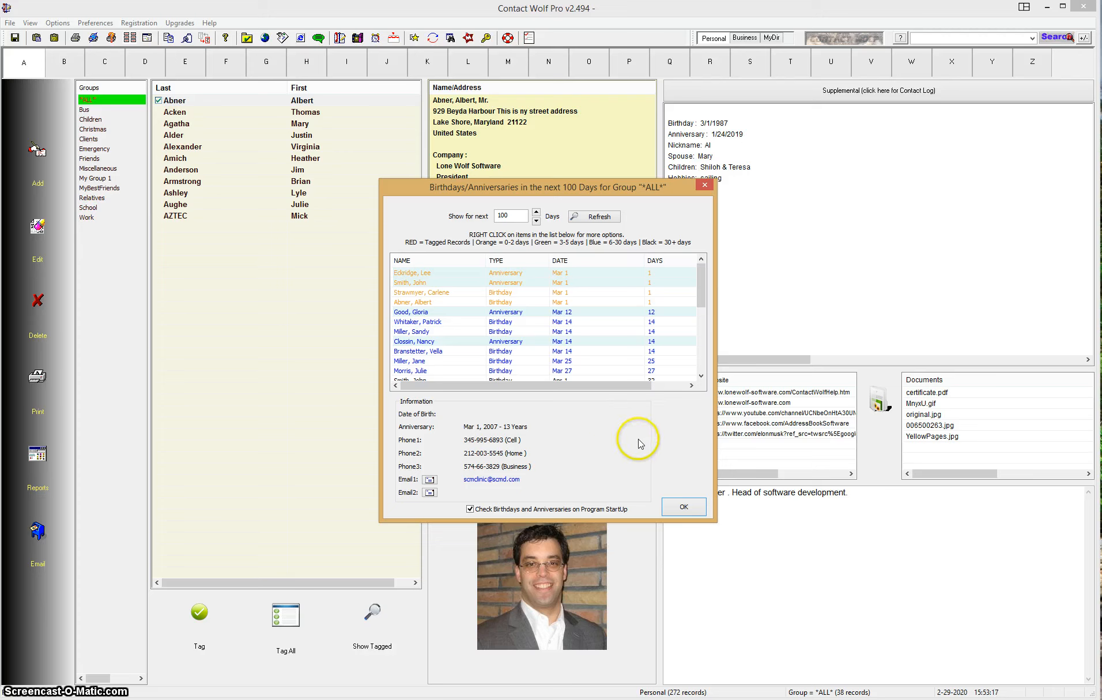
mouse_move(661, 454)
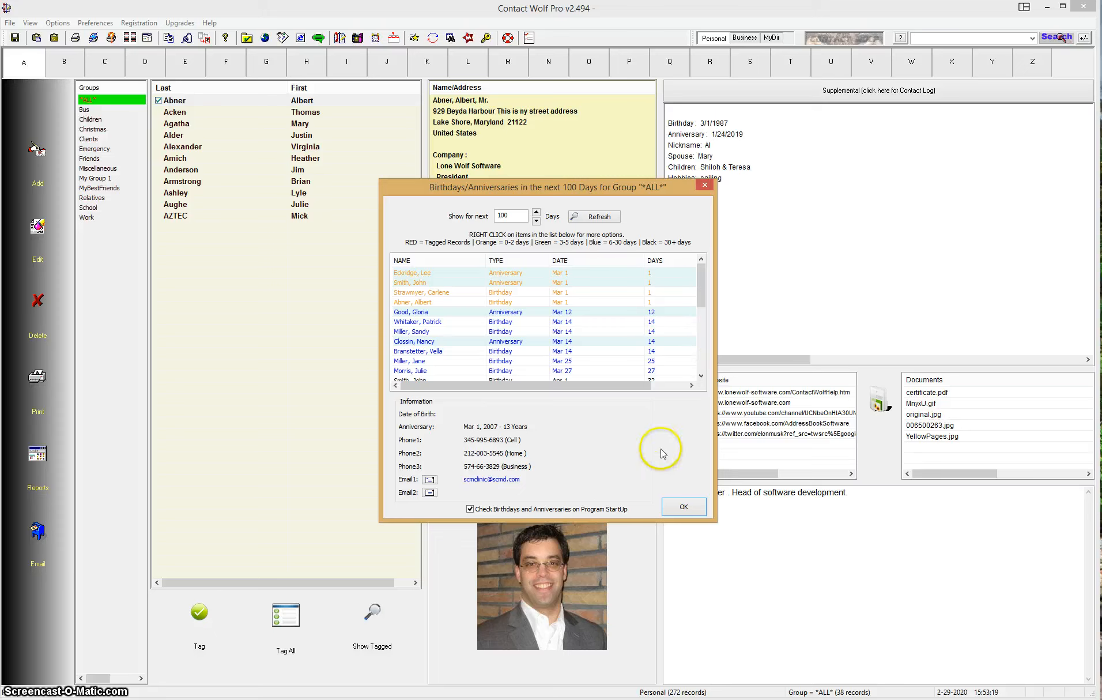
mouse_move(693, 251)
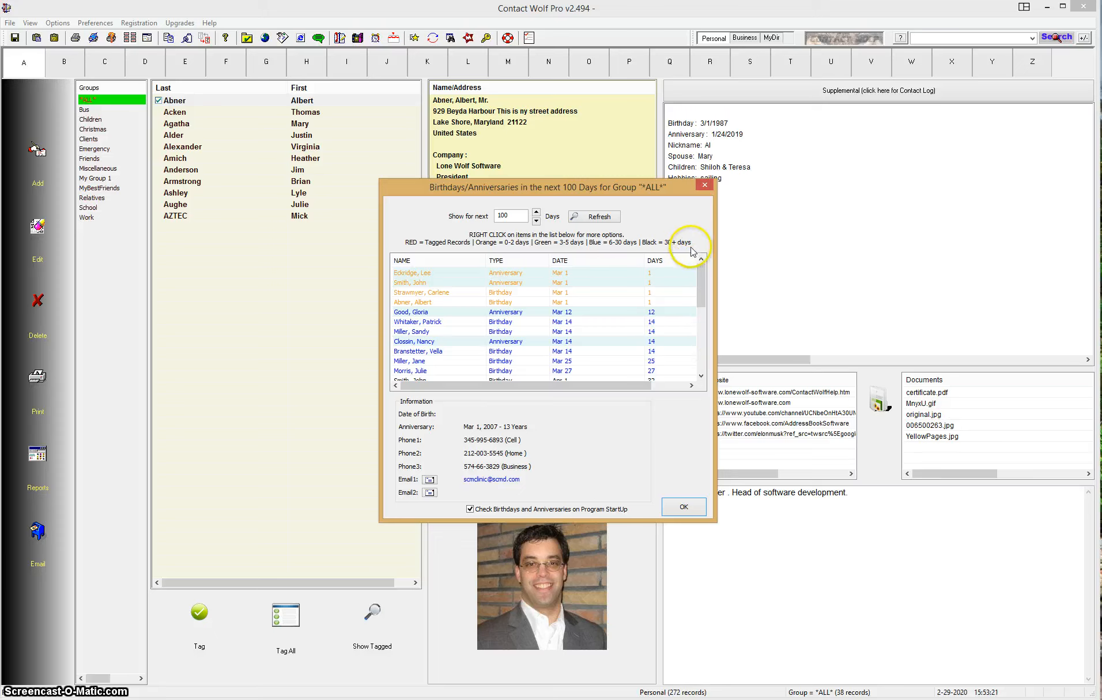